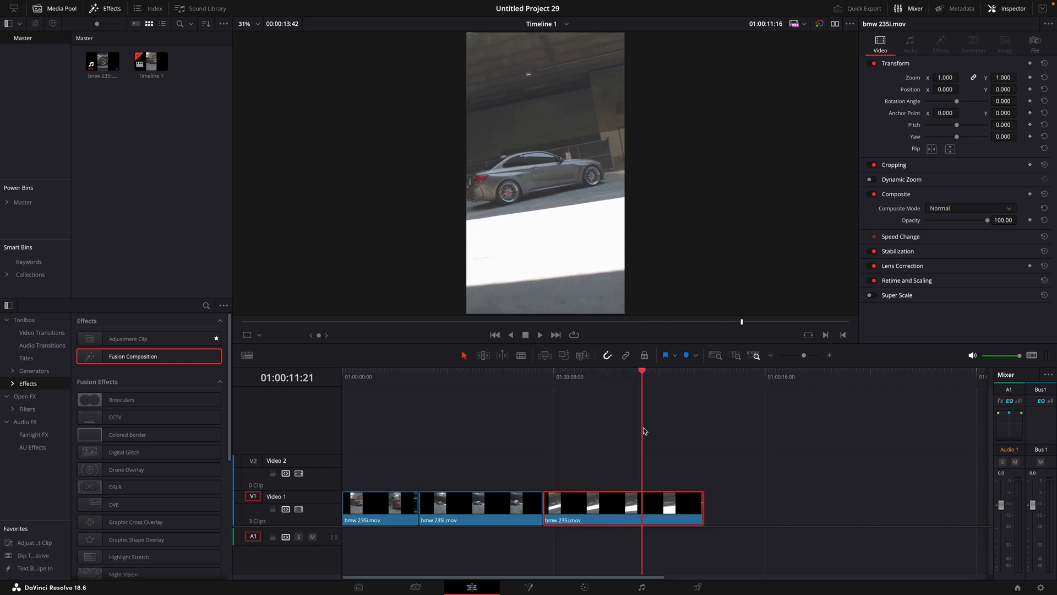
Step: Convert each car clip on the timeline into a New Compound Clip
right_click(593, 505)
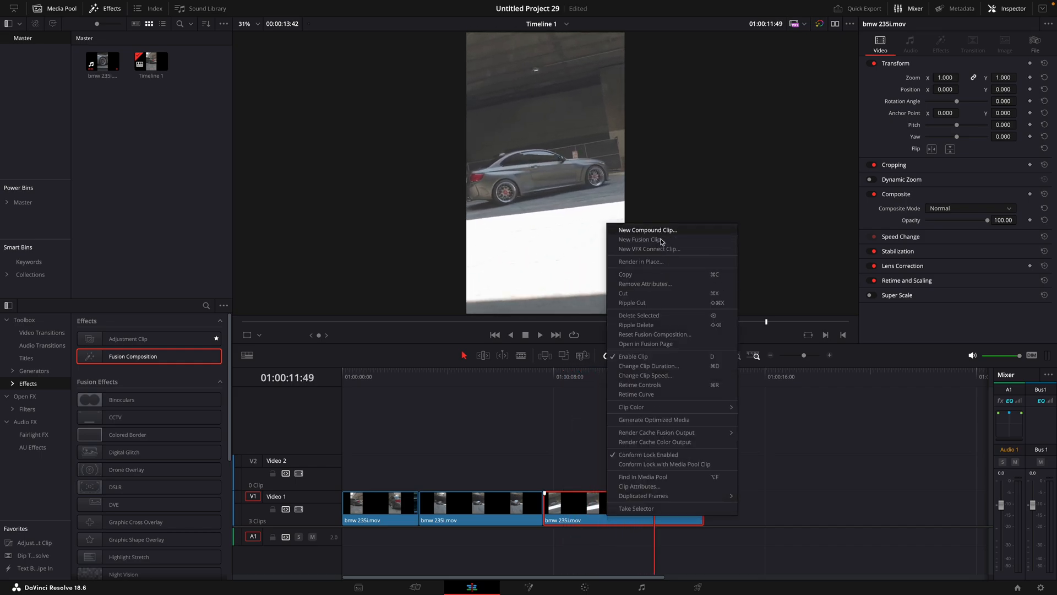
left_click(646, 230)
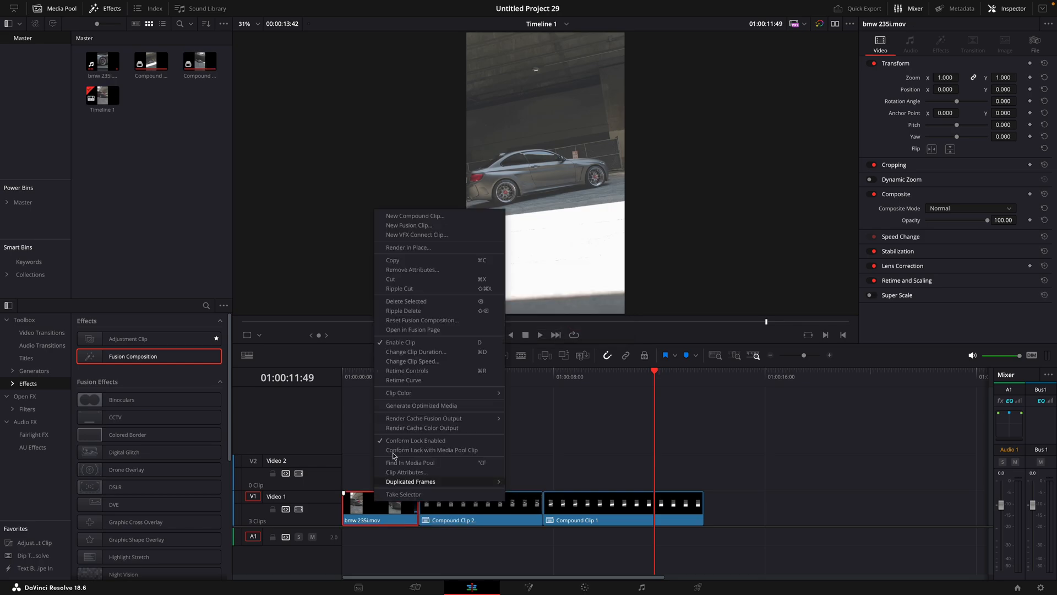
left_click(415, 216)
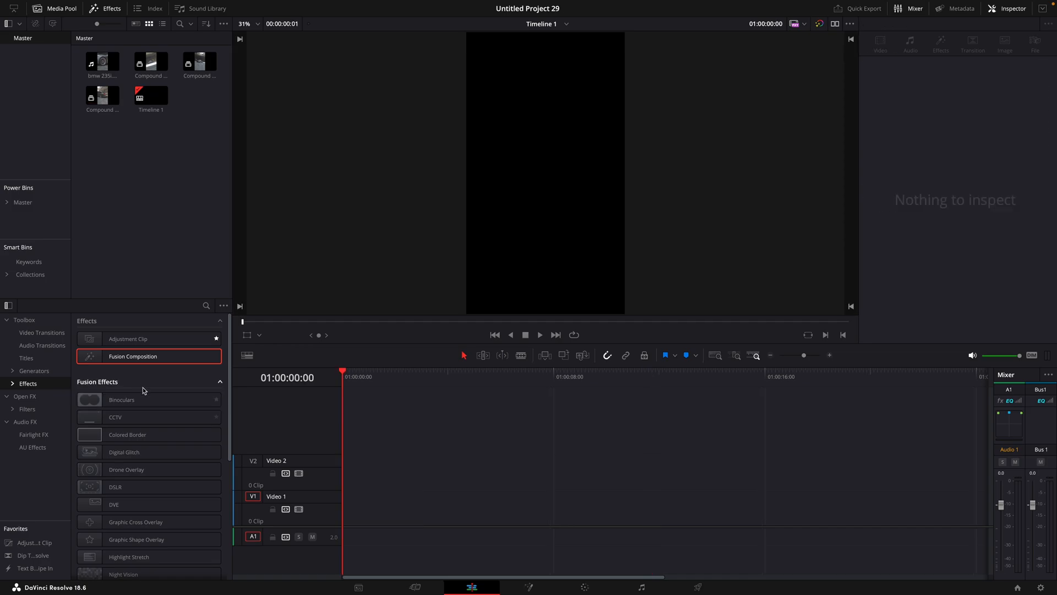
Step: Place a Fusion Composition on Video 2 and switch to the Fusion page to edit its nodes
left_click_drag(133, 356, 368, 472)
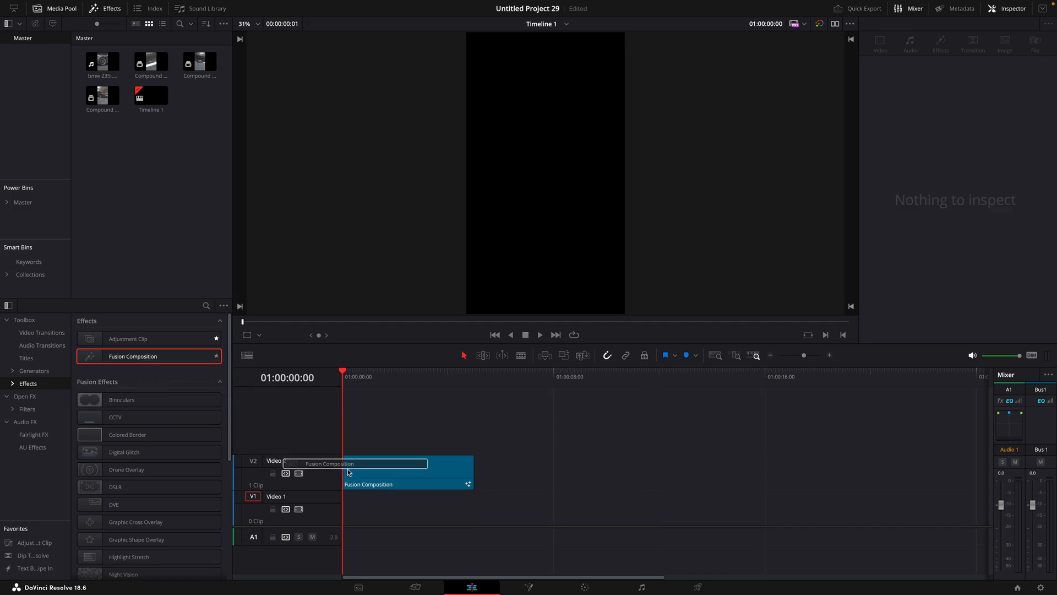
left_click(407, 472)
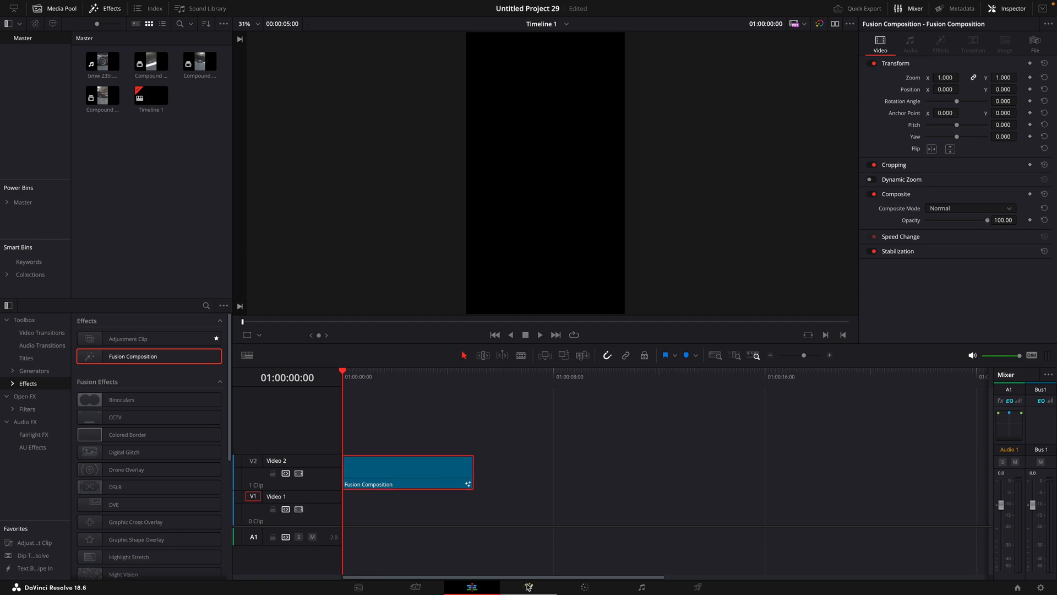
left_click(529, 587)
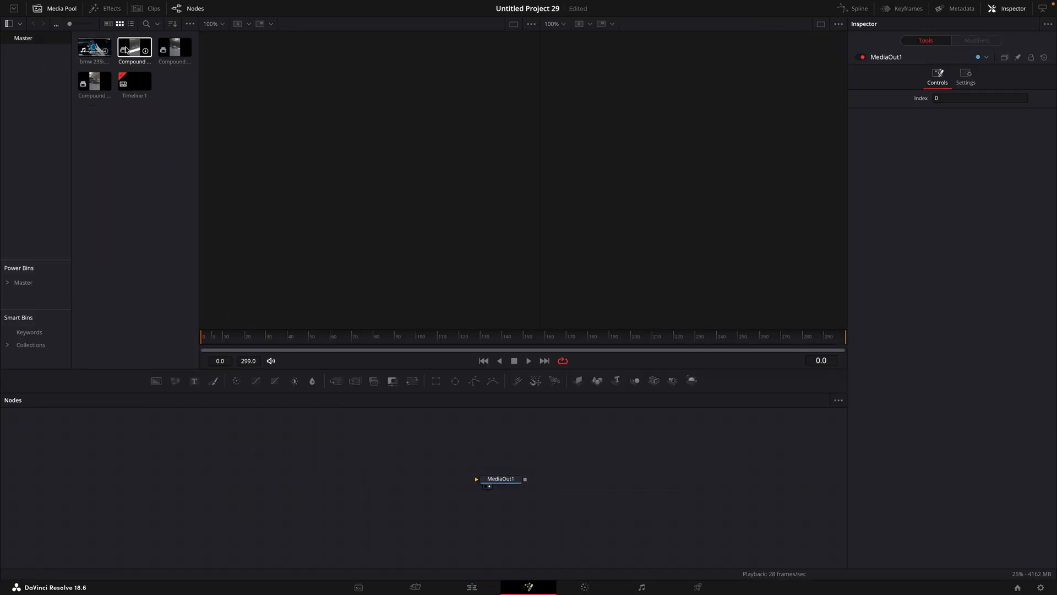
Step: Bring the compound clips from the Media Pool into the node graph as media inputs
left_click(94, 80)
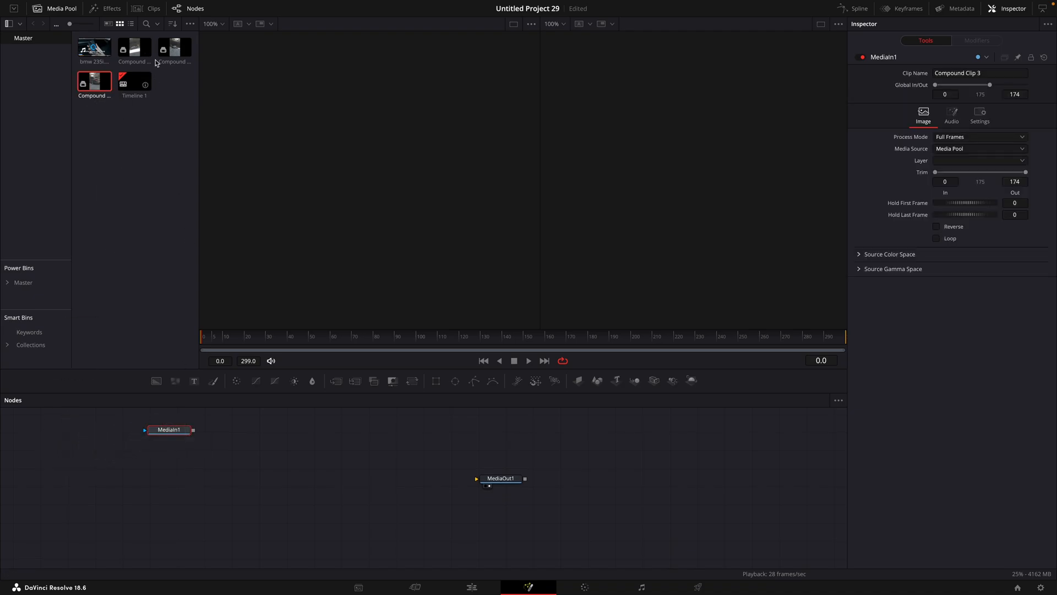
left_click(173, 47)
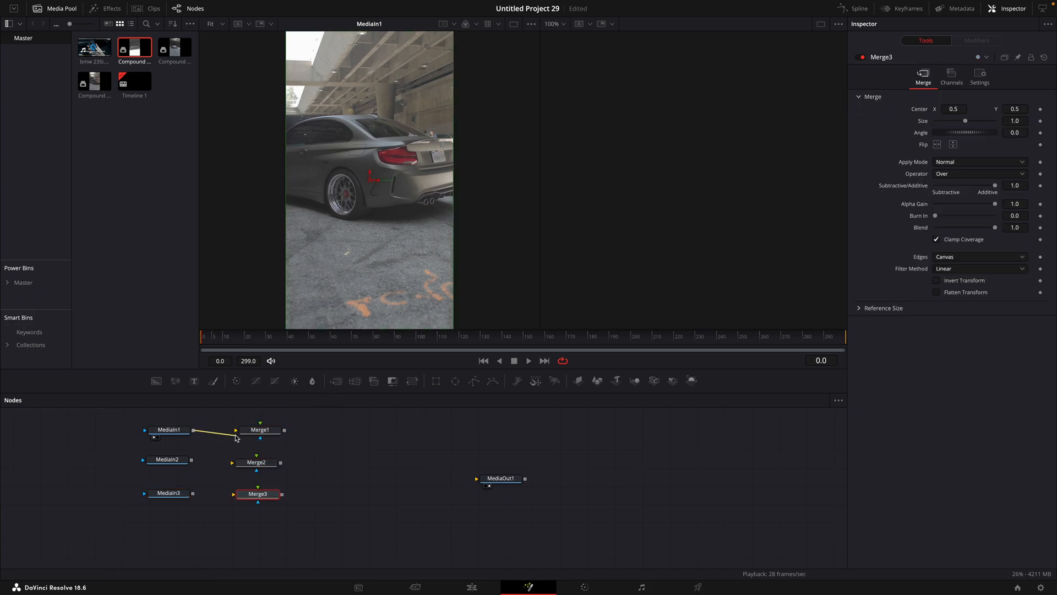
Step: Wire the second clip into Merge2 and feed Merge2 into Merge3 toward MediaOut1
left_click(256, 461)
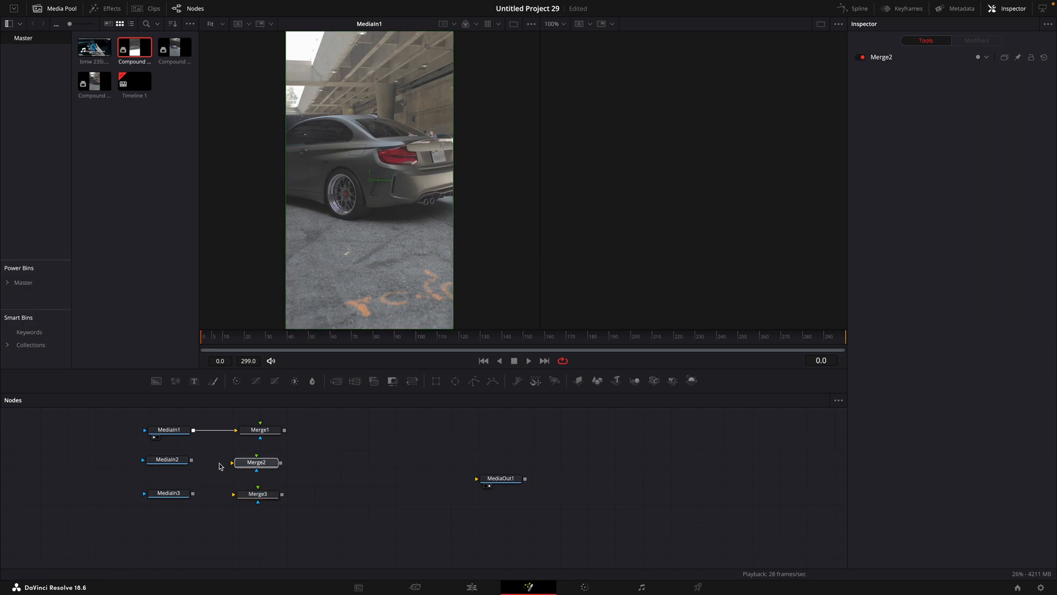
left_click_drag(192, 459, 235, 462)
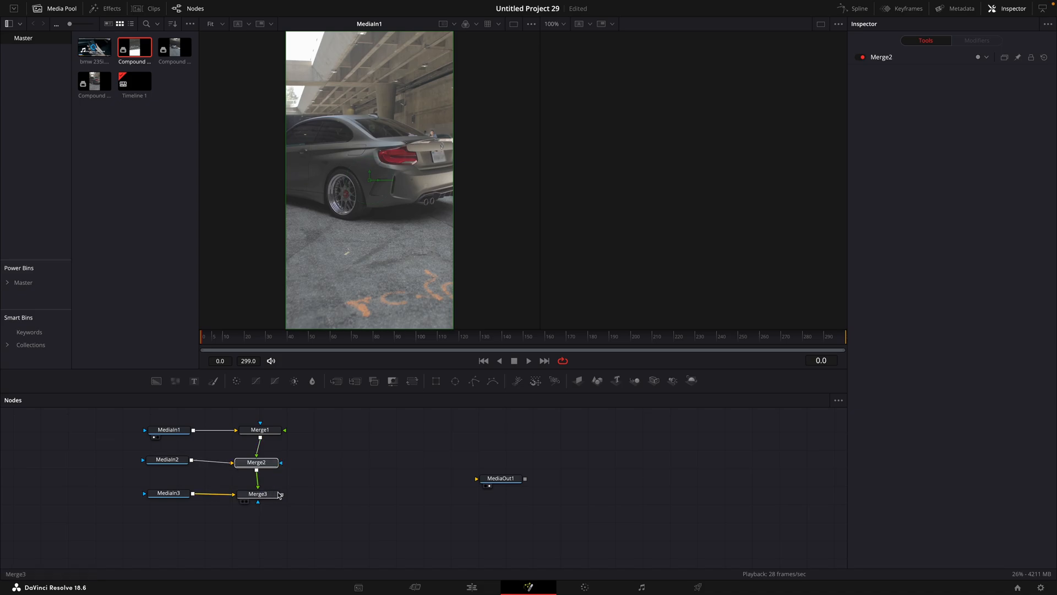
left_click_drag(281, 493, 481, 478)
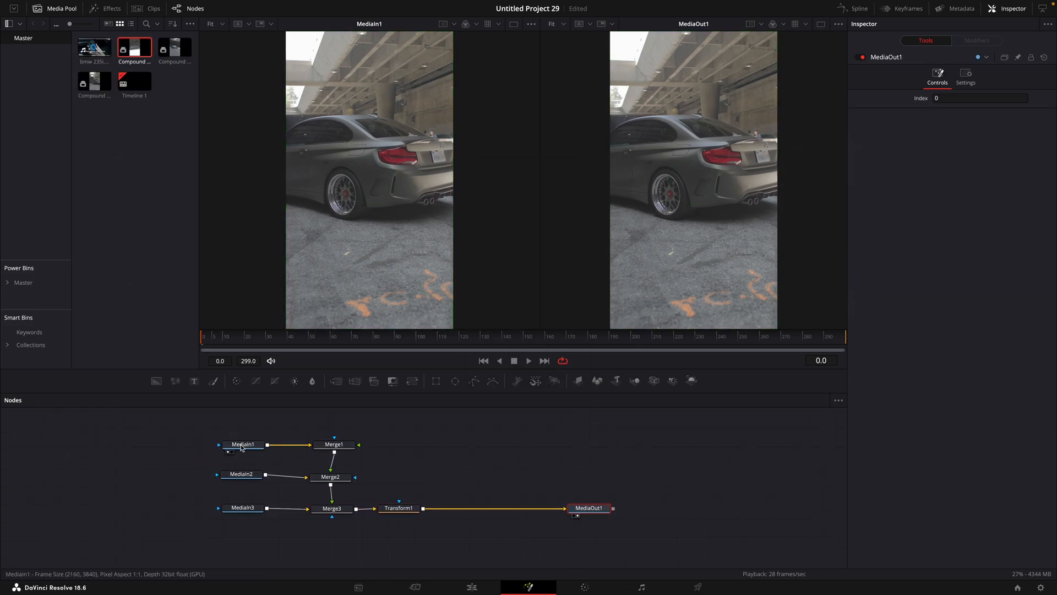
Step: Add a Polygon mask to MediaIn1 and draw its points around the car, with Invert off
left_click(242, 443)
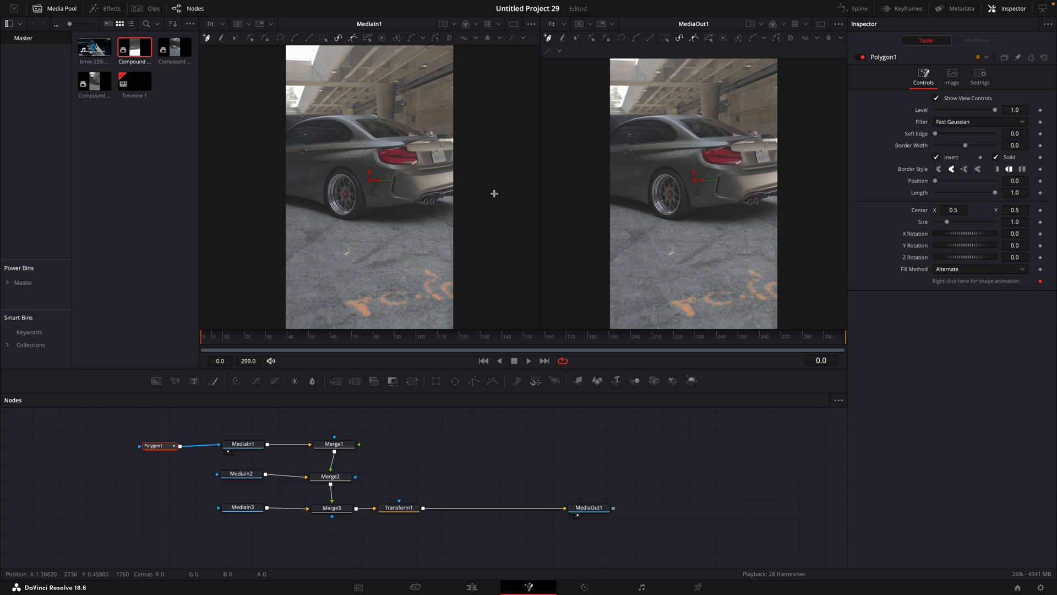
mouse_move(285, 133)
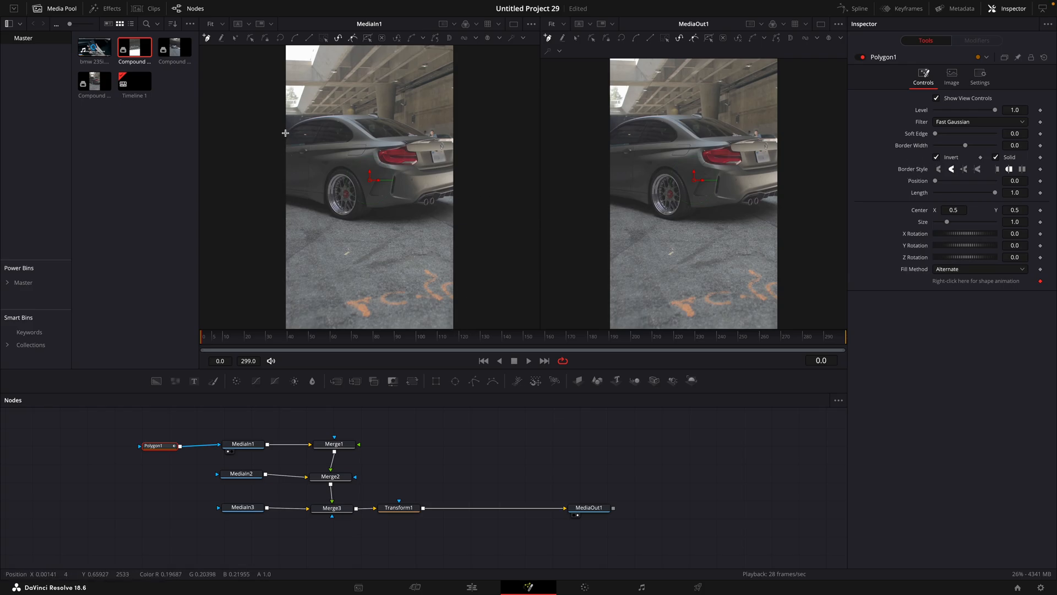
left_click_drag(374, 179, 326, 115)
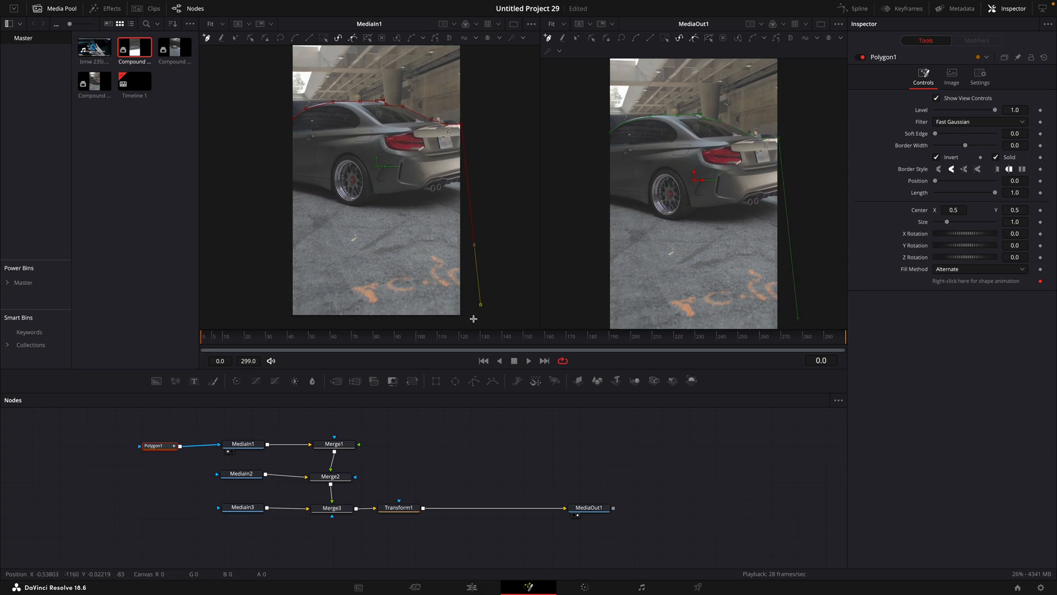
left_click(937, 157)
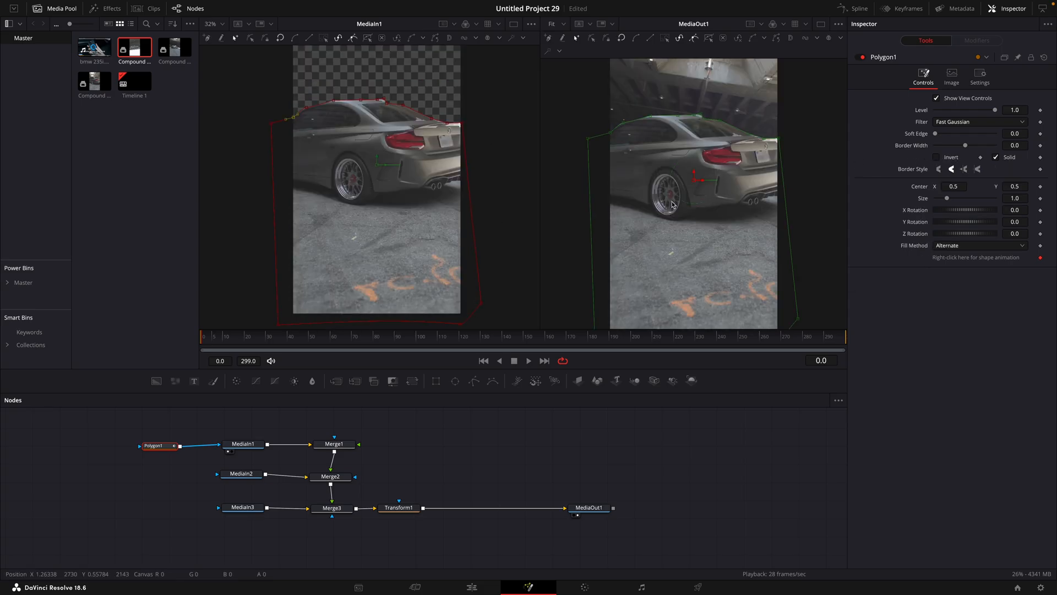
left_click(282, 346)
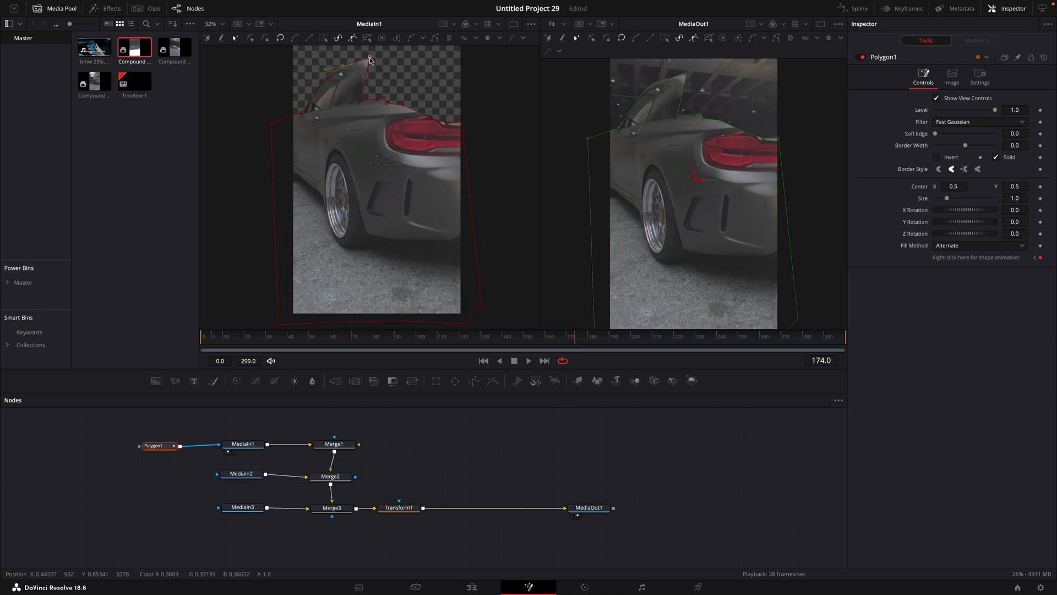
Step: Keyframe the mask shape to follow the car's roof over later frames and raise Soft Edge slightly
left_click_drag(370, 60, 489, 125)
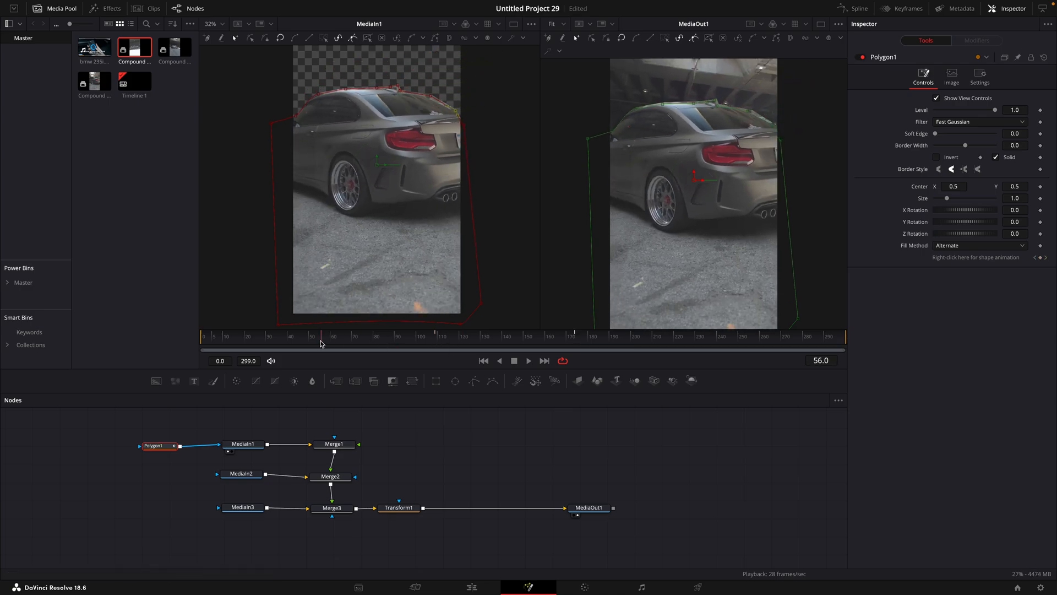
left_click(346, 336)
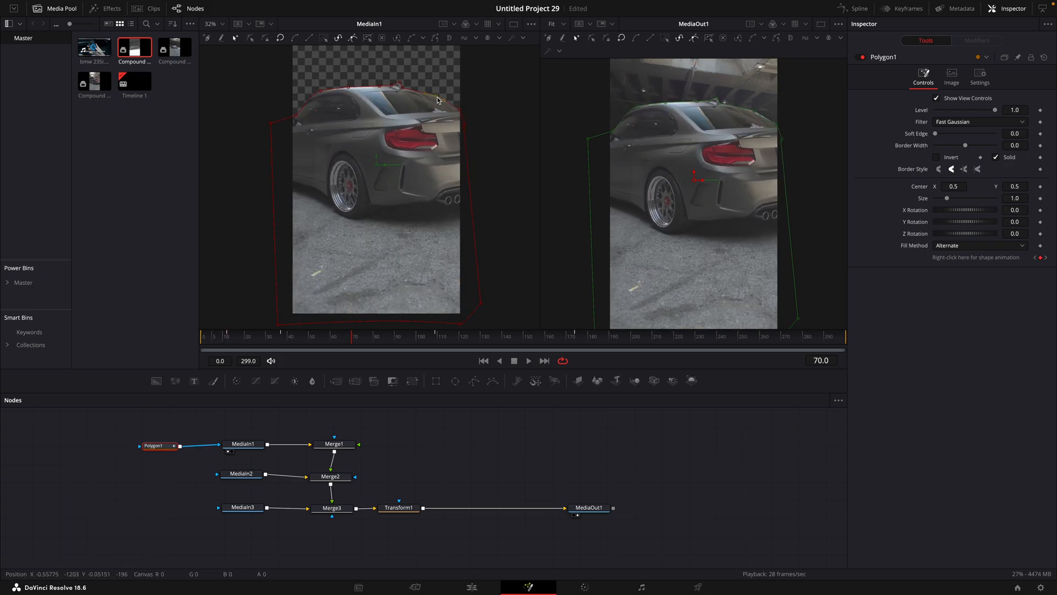
left_click_drag(936, 133, 938, 134)
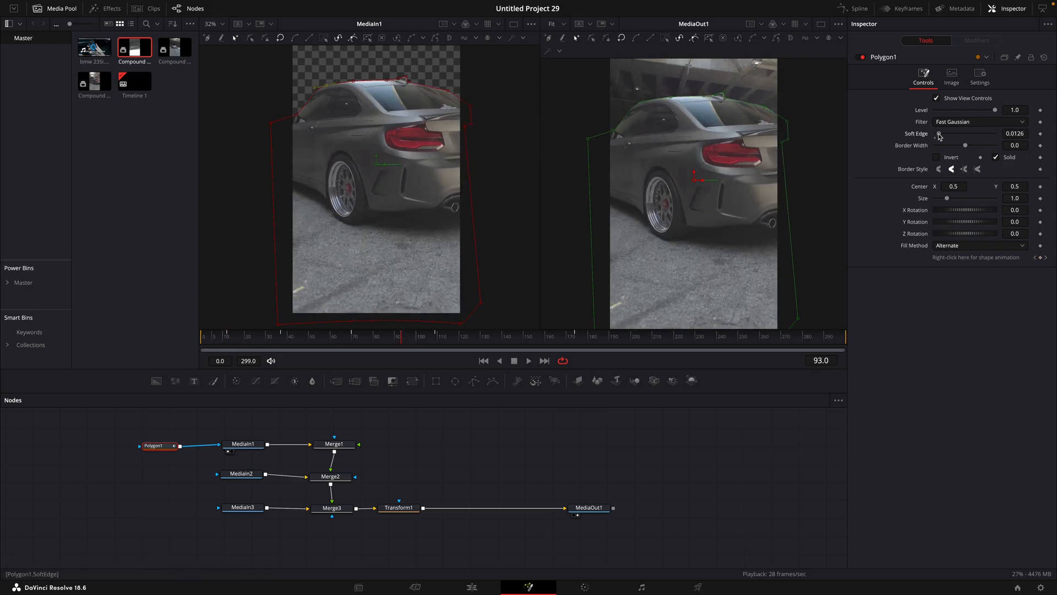
Step: Add a Transform after MediaIn2 and set its Center Y to about 0.849 to lift the car upward
left_click_drag(944, 133, 950, 134)
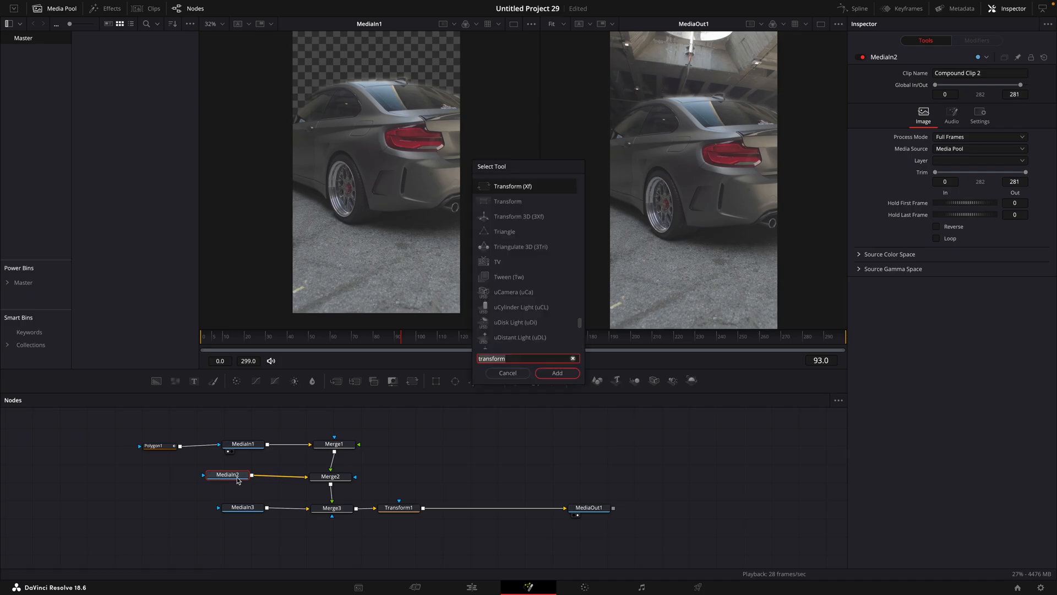
left_click(556, 374)
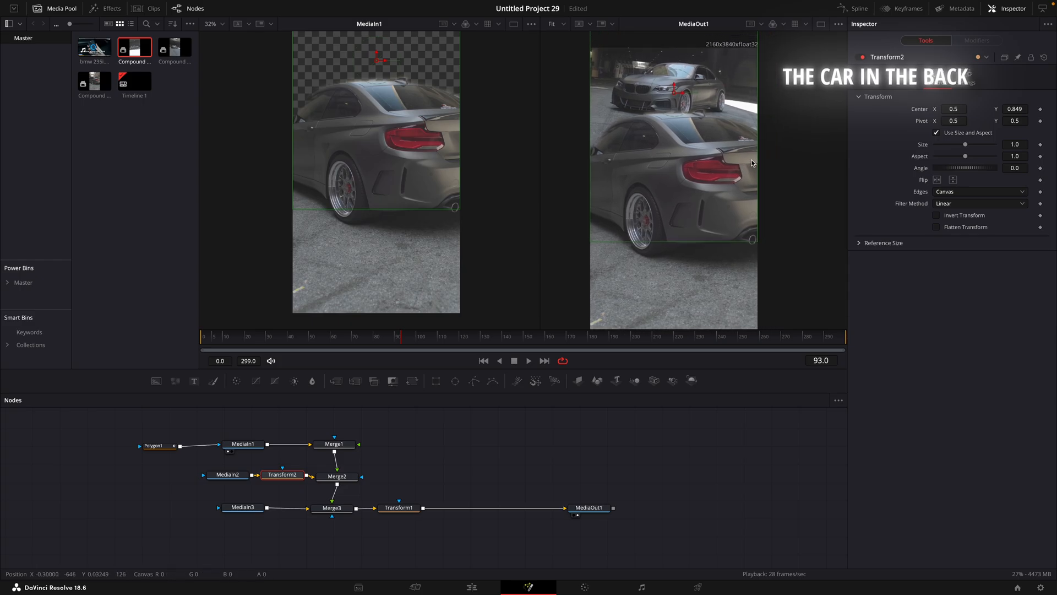
left_click(528, 360)
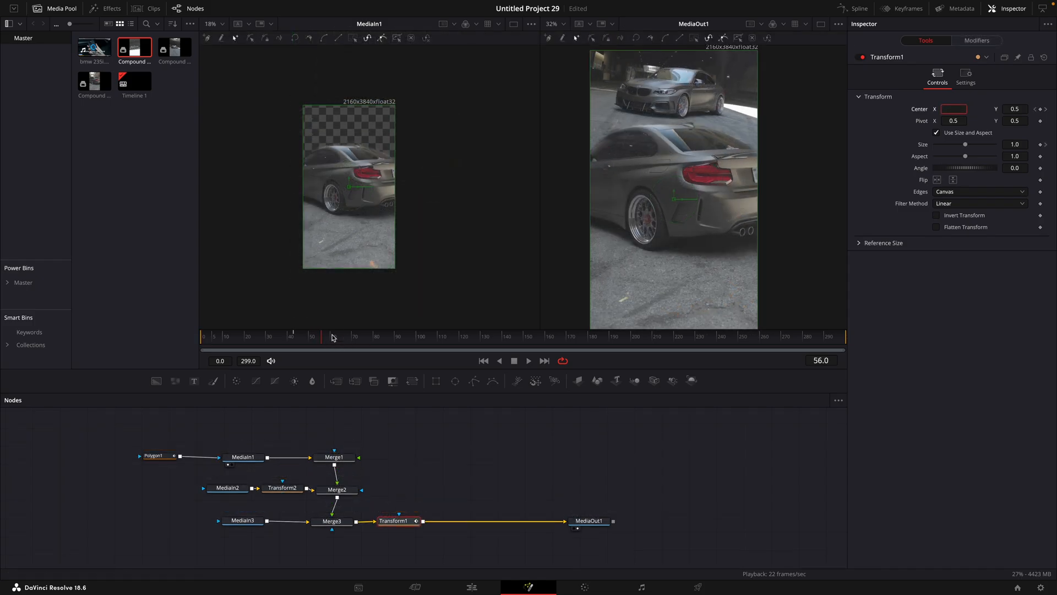
Step: Set Transform1's Center X to 0.066 and keyframe Center and Size, enlarging to about 1.094
left_click(368, 336)
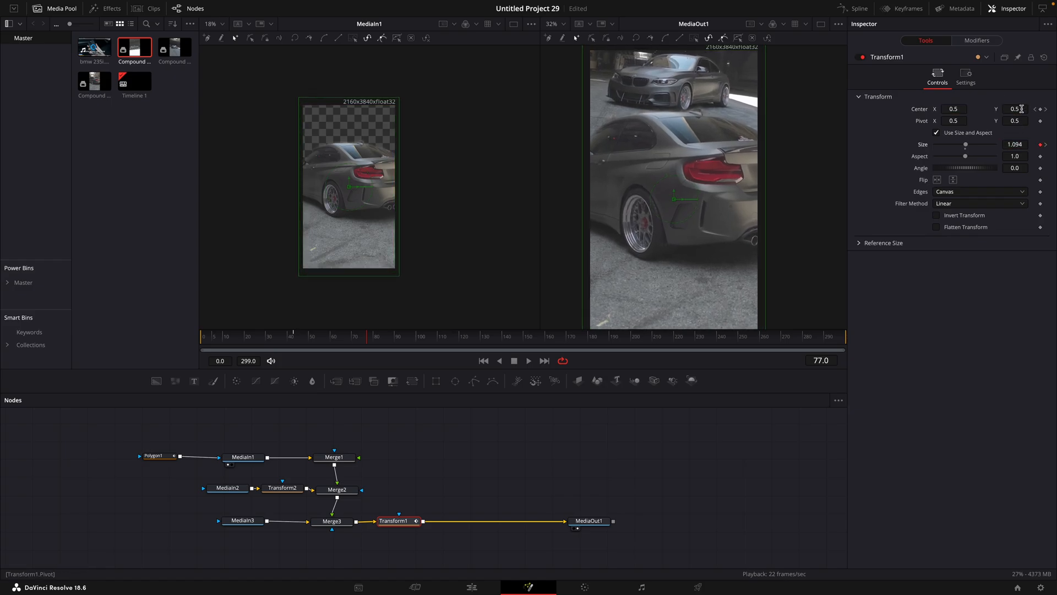
type("0.066")
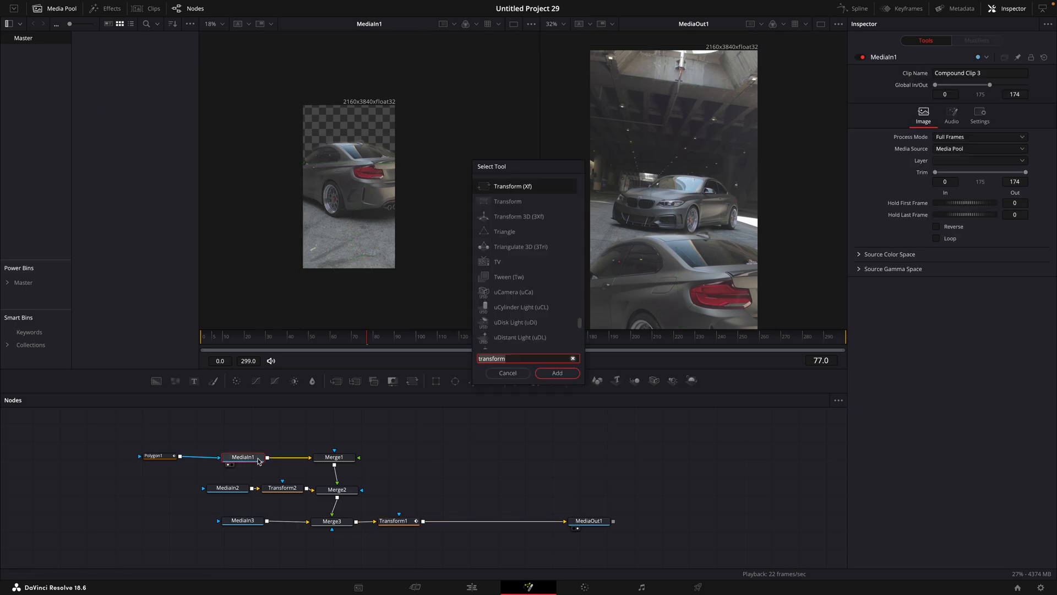
Step: Add Transform3 after MediaIn1 with Center 1.004, 0.133 keyframed, then select the final transform
left_click(556, 373)
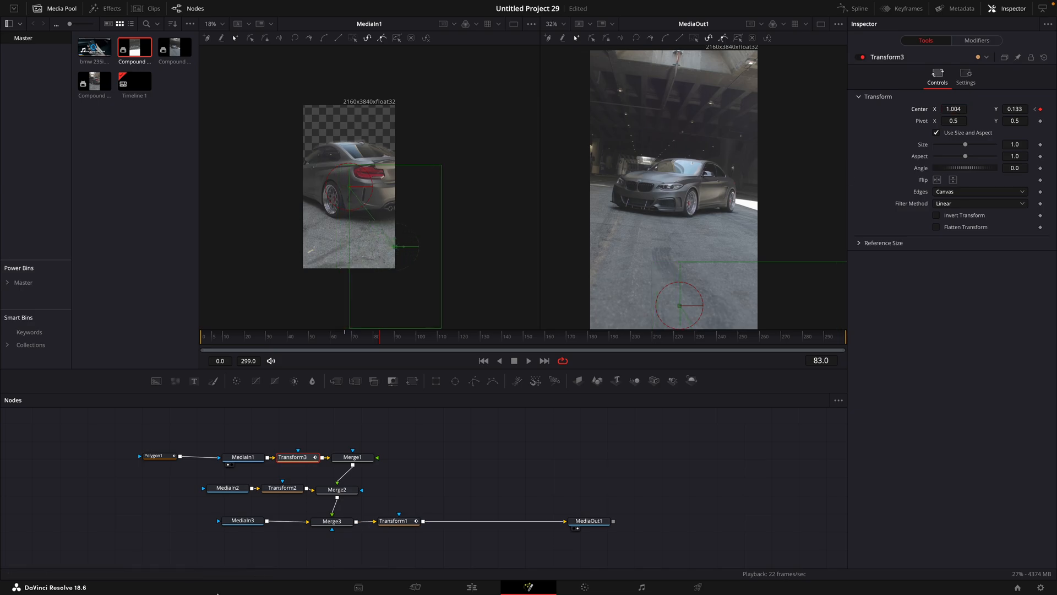
left_click(395, 519)
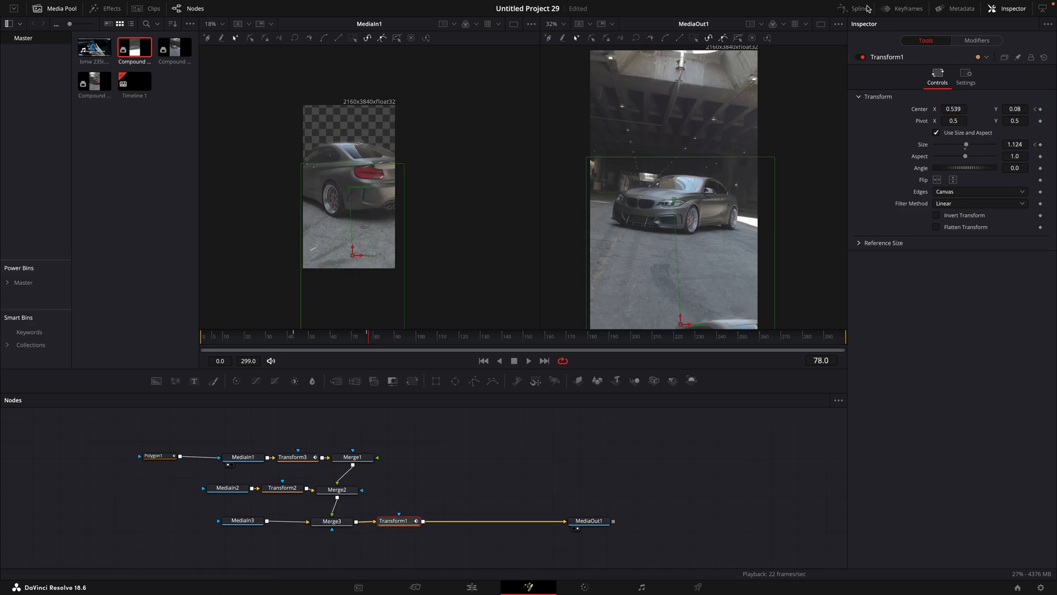
left_click(857, 8)
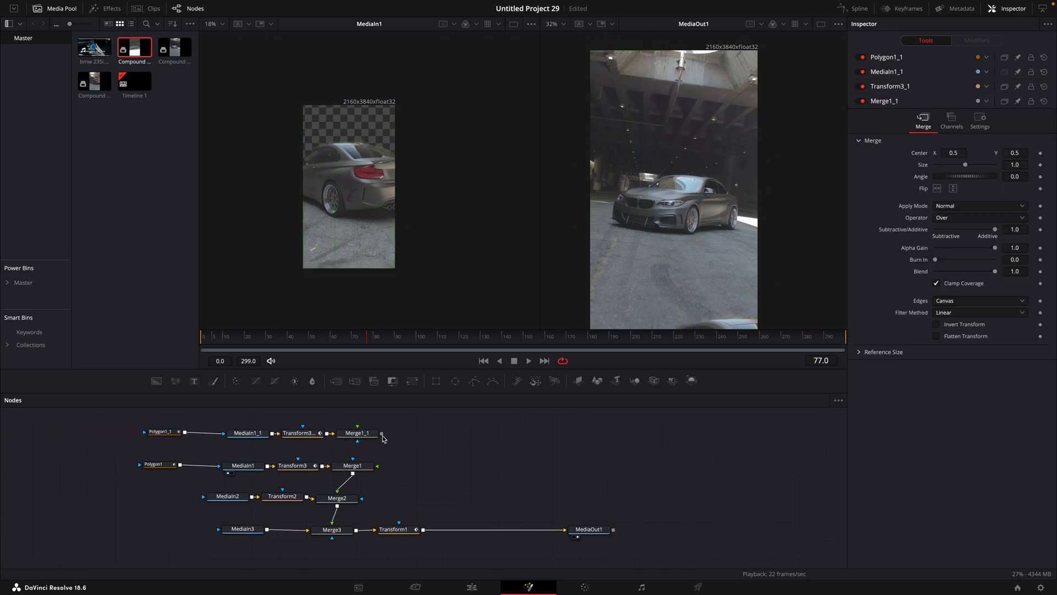
Step: Copy Polygon1, MediaIn1, Transform3 and Merge1 and paste them as a new branch
left_click(162, 432)
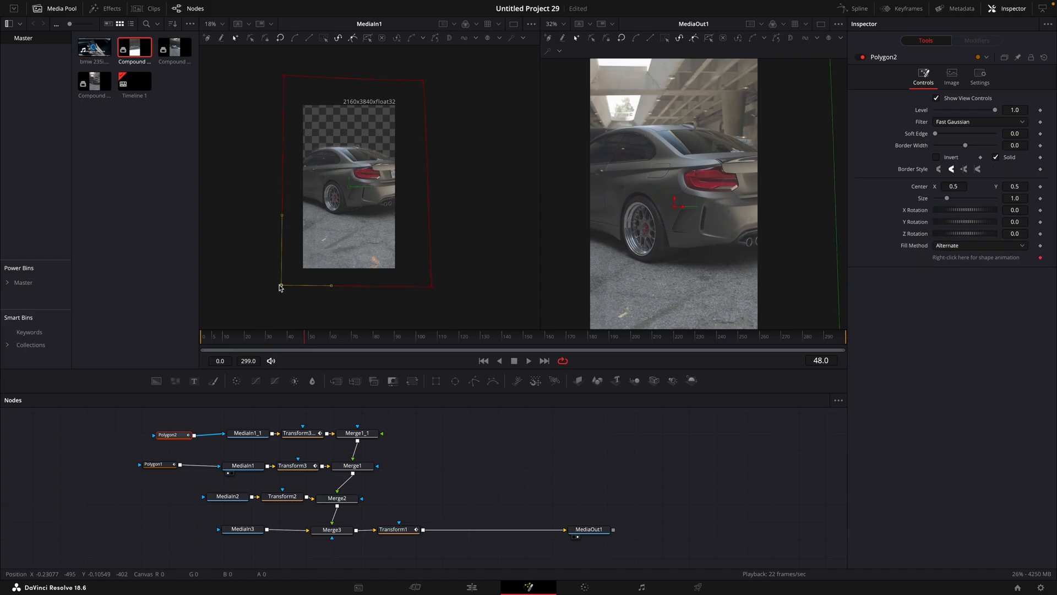
Step: Close Polygon2's outline and keyframe its Level from 1.0 at frame 48 to 0 at frame 74
left_click(266, 336)
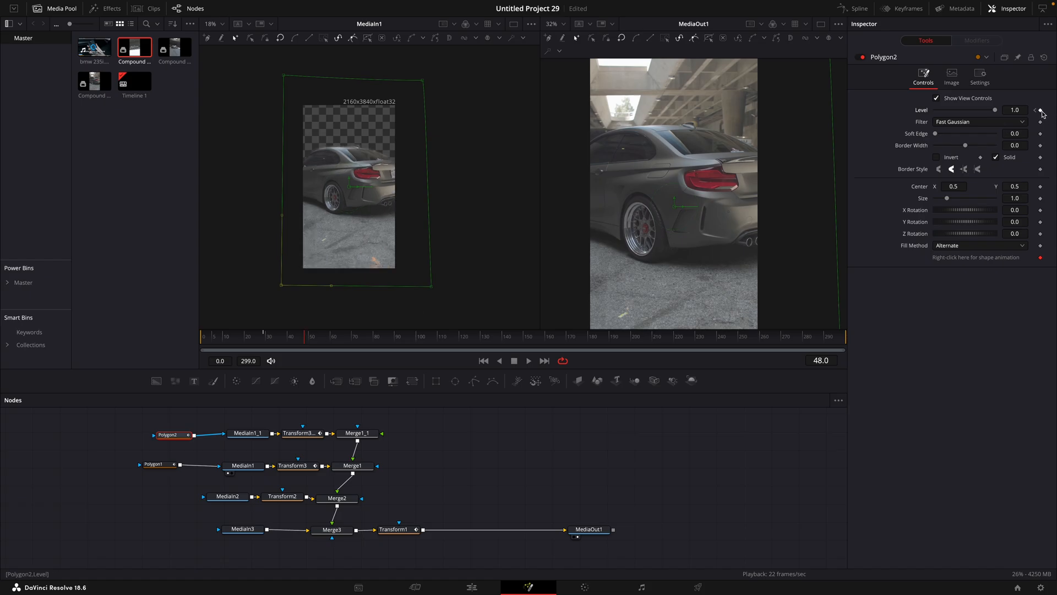
left_click(1041, 113)
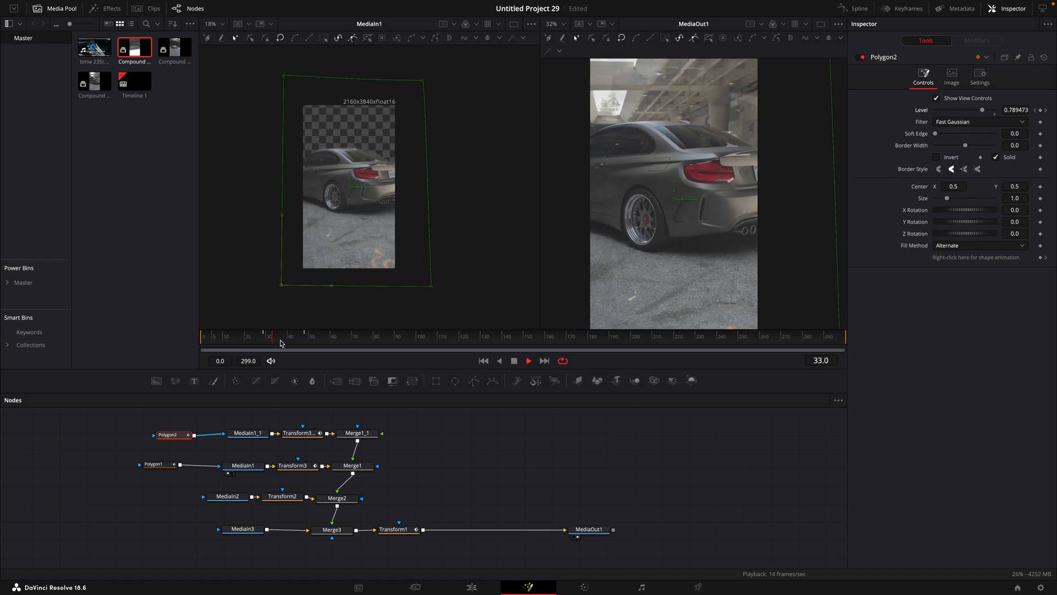
left_click(312, 336)
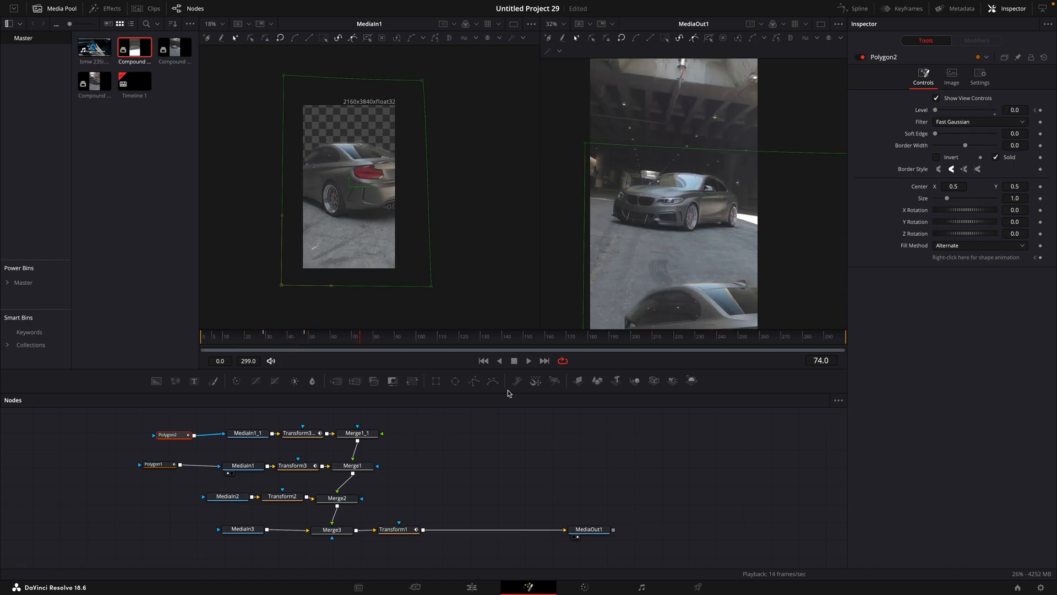
Step: Add Polygon3 to MediaIn2's mask input, toggle Invert, and outline the car's front in the viewer
left_click(156, 497)
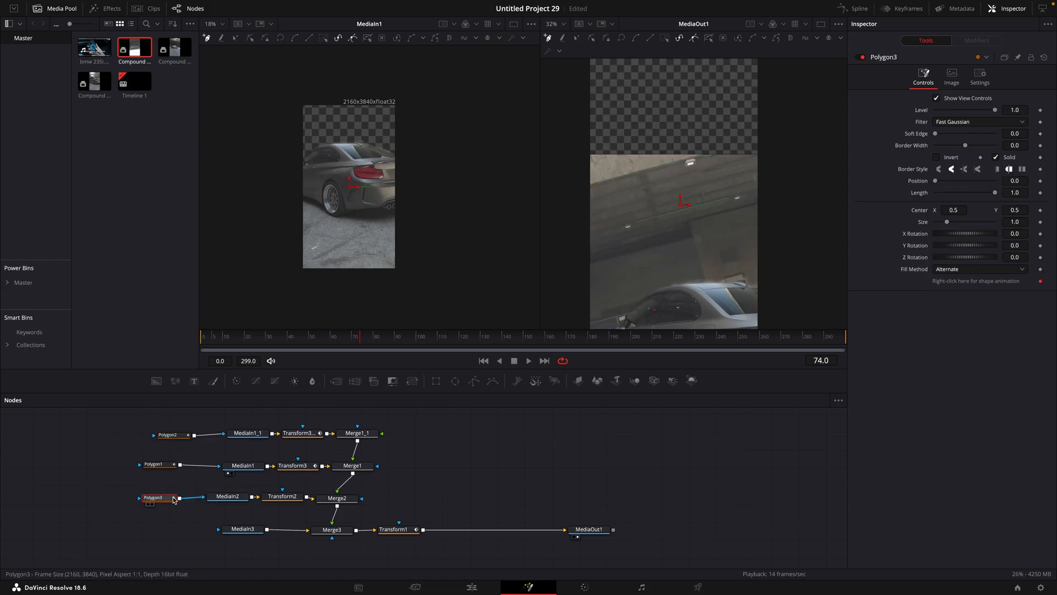
left_click(937, 157)
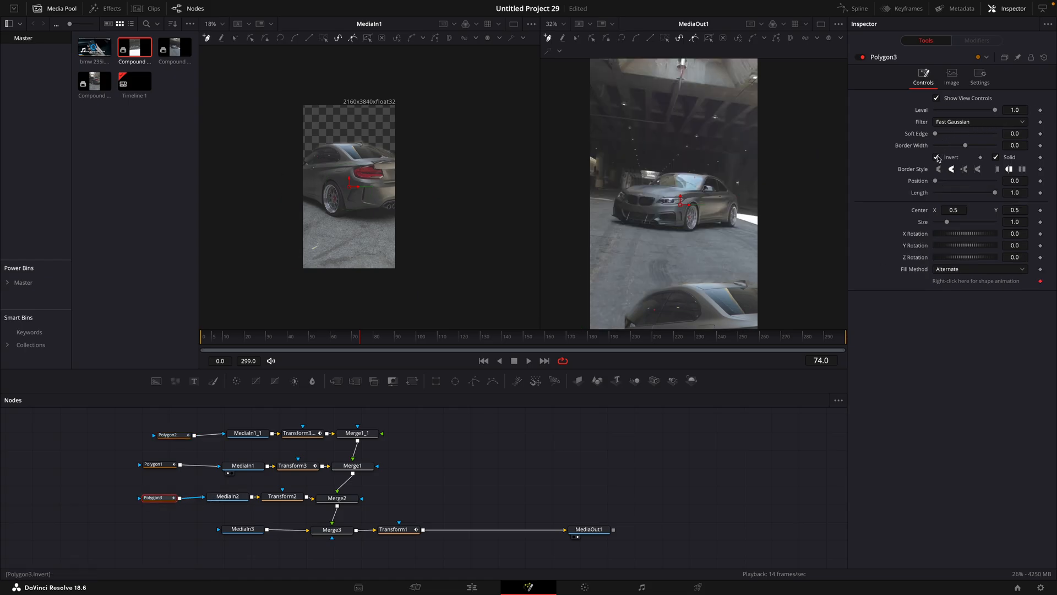
left_click(937, 157)
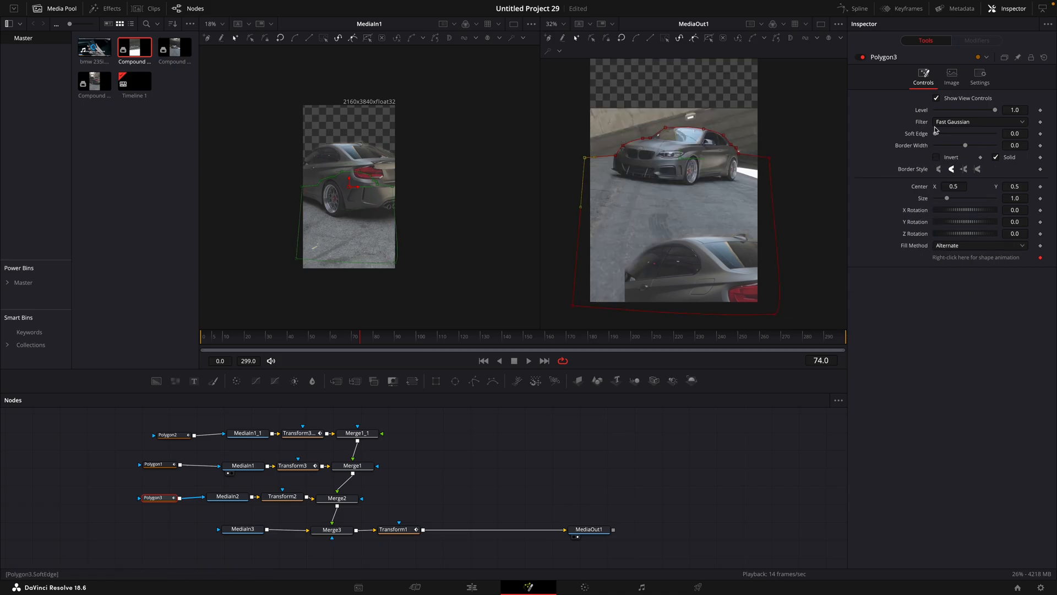
left_click(385, 335)
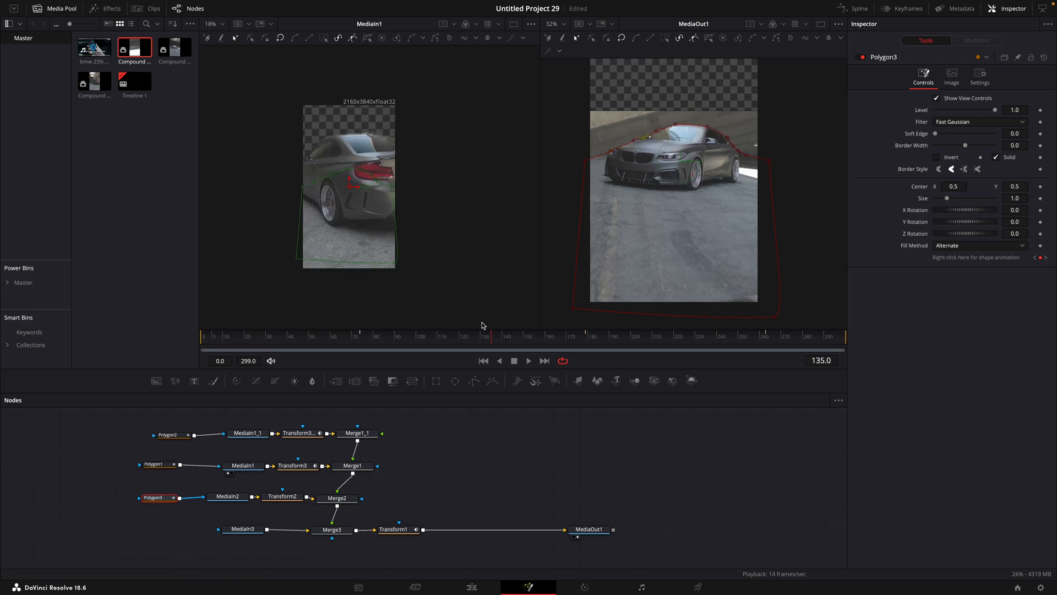
Step: Add Transform4 after MediaIn3 (Size 0.892, Center Y 1.106) and keyframe Transform2 Center Y 0.849
left_click(243, 528)
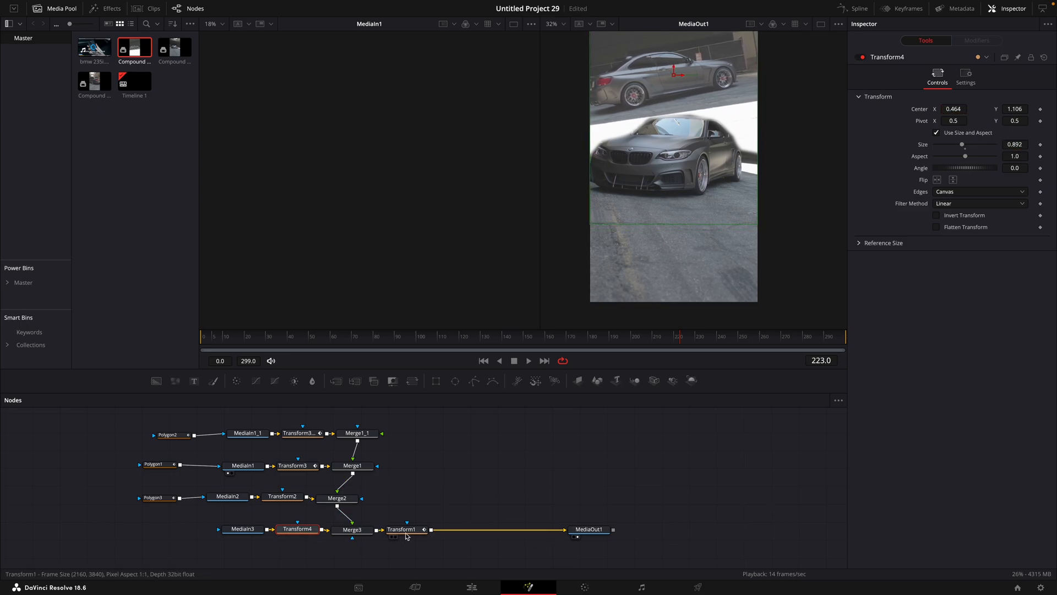
left_click(402, 530)
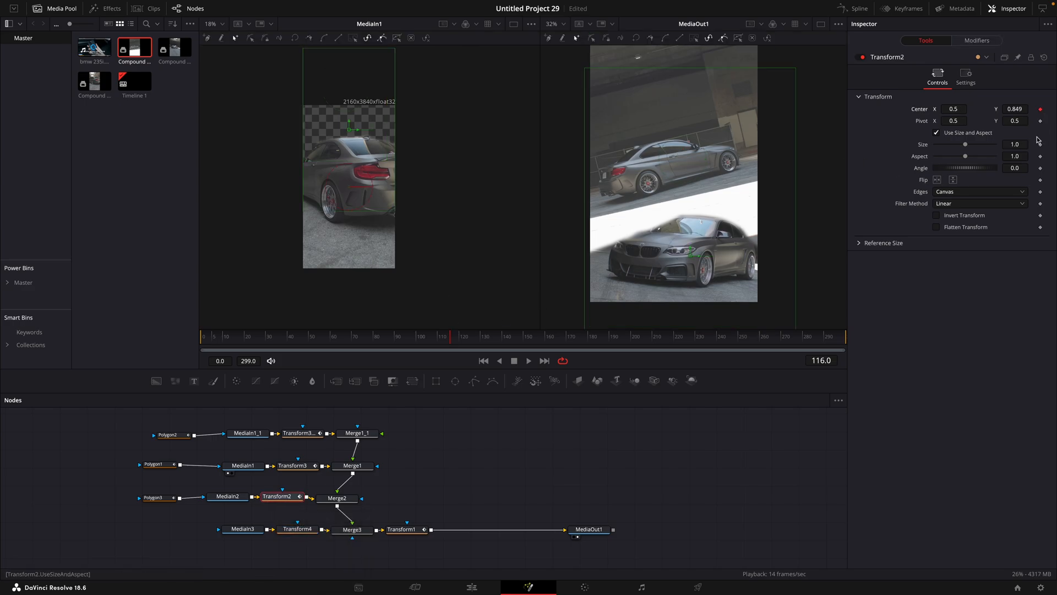
Step: Keyframe Transform2 Center to 0.833, 0.687 at frame 148 and show the spline editor
left_click(519, 336)
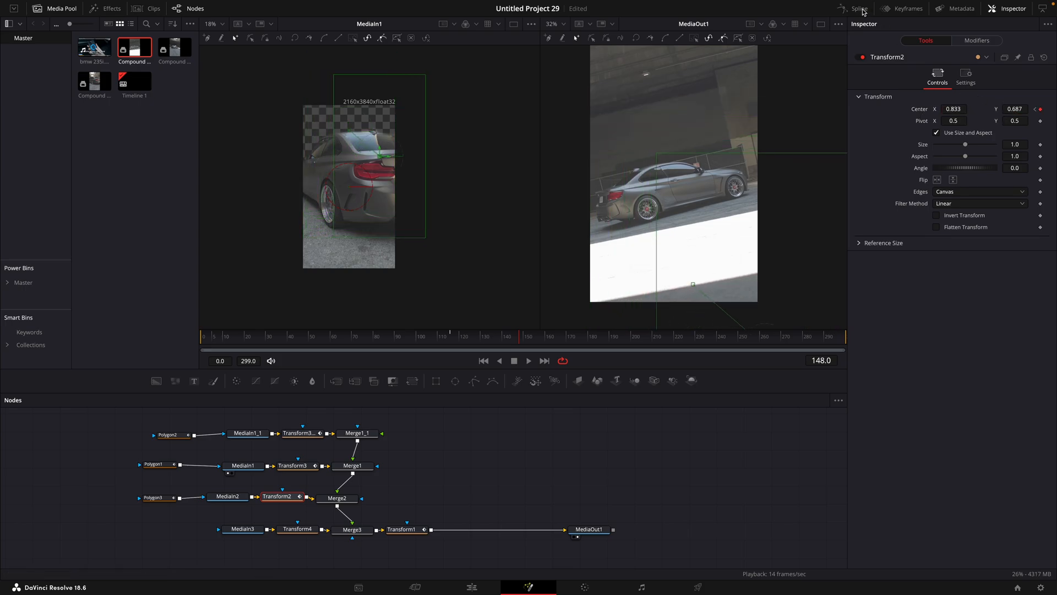
left_click(857, 8)
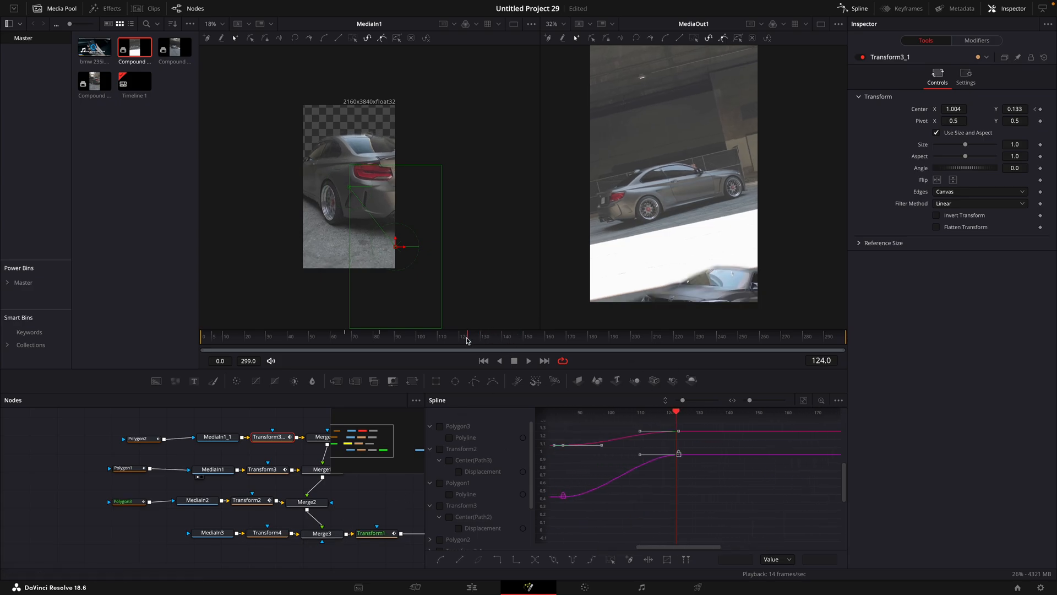
Step: Hide the spline editor and select Polygon3, MediaIn2, Transform2 and Merge2 together
left_click(408, 332)
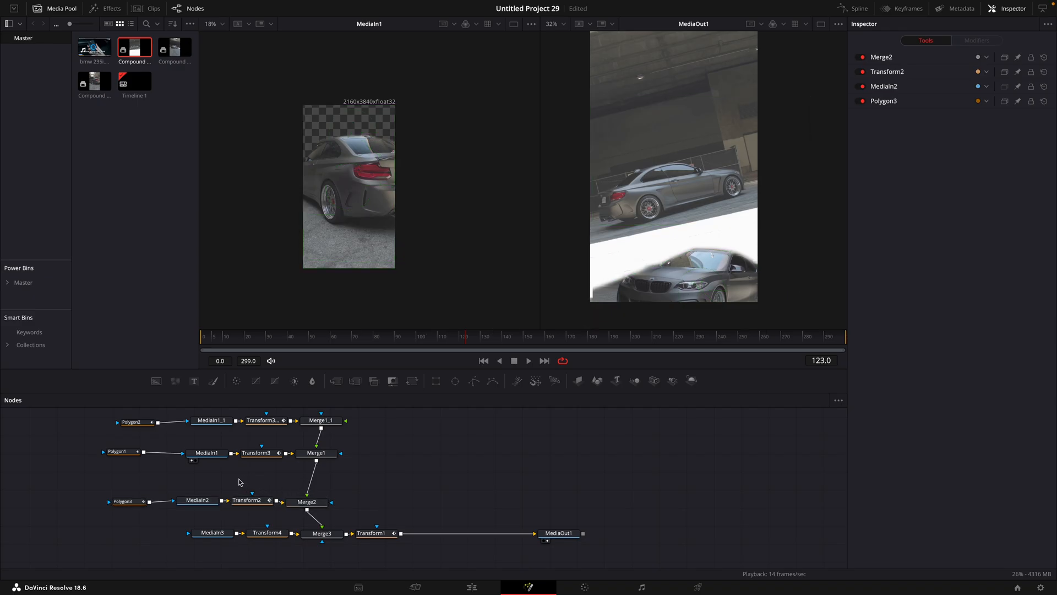
Step: Paste the copied branch, draw Polygon4's mask and keyframe its Level to 0 at frame 94
left_click(310, 480)
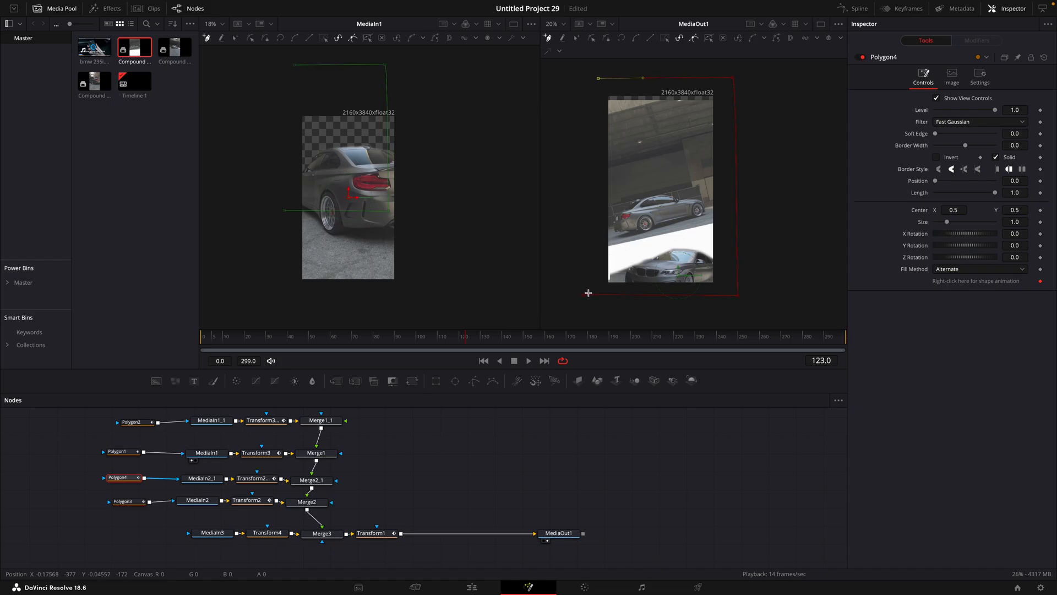
left_click(939, 157)
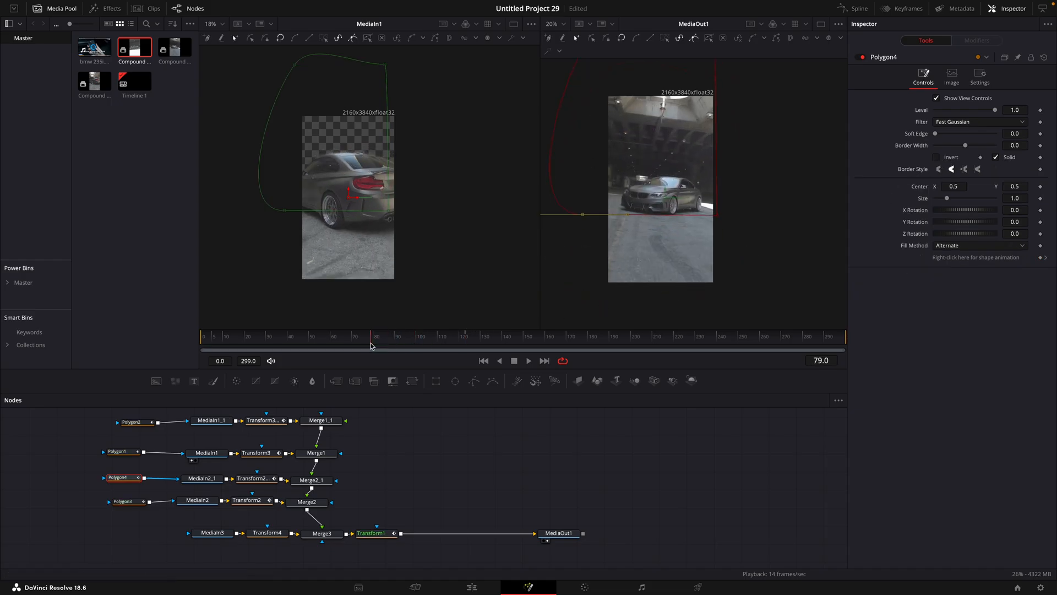
left_click(356, 336)
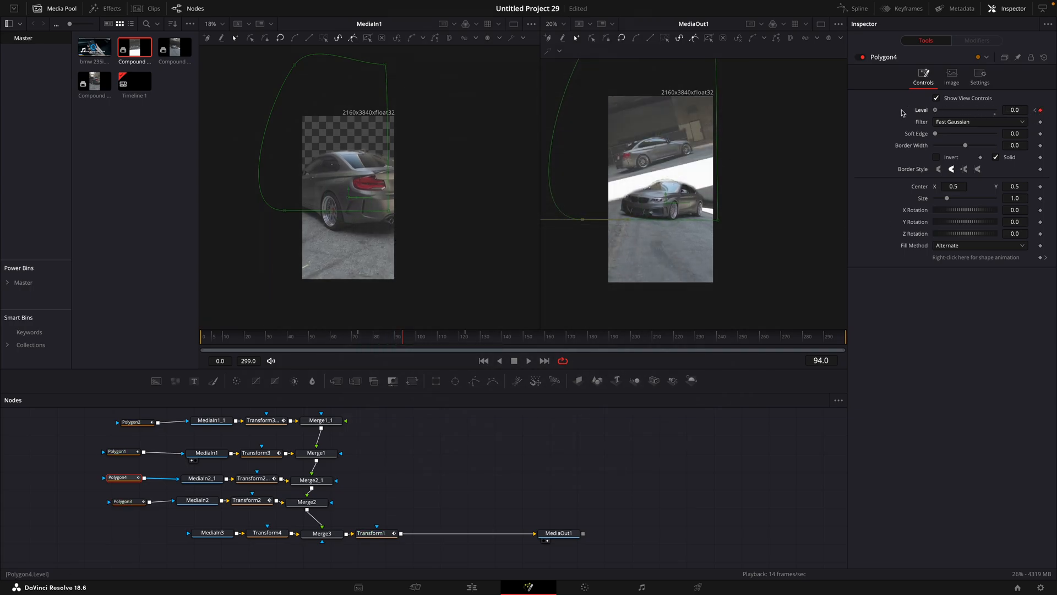
left_click(425, 336)
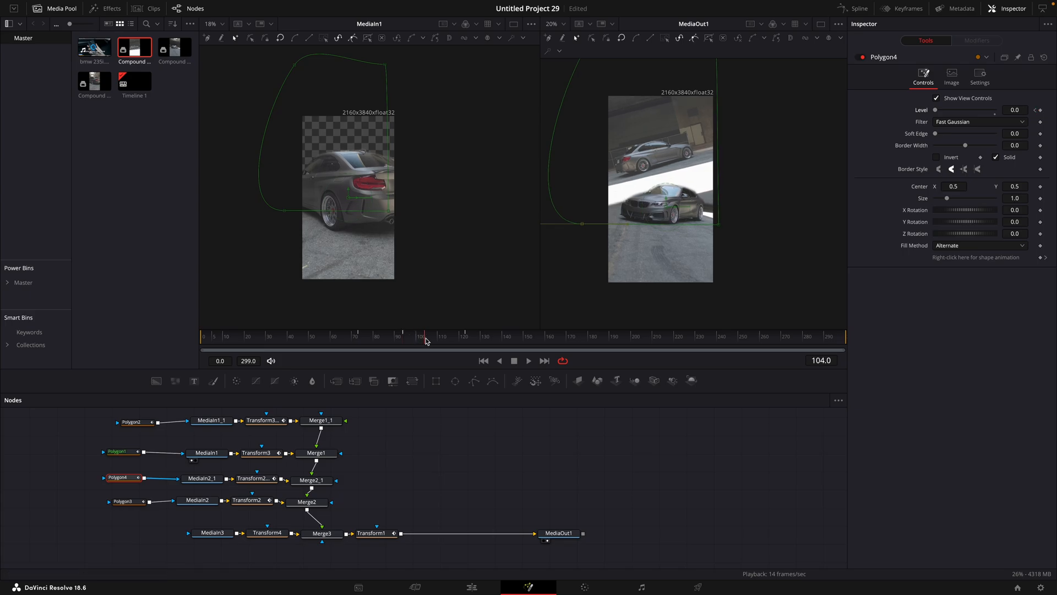
Step: Go back to the Edit page and bring up the Fusion Composition clip's context menu
left_click(267, 533)
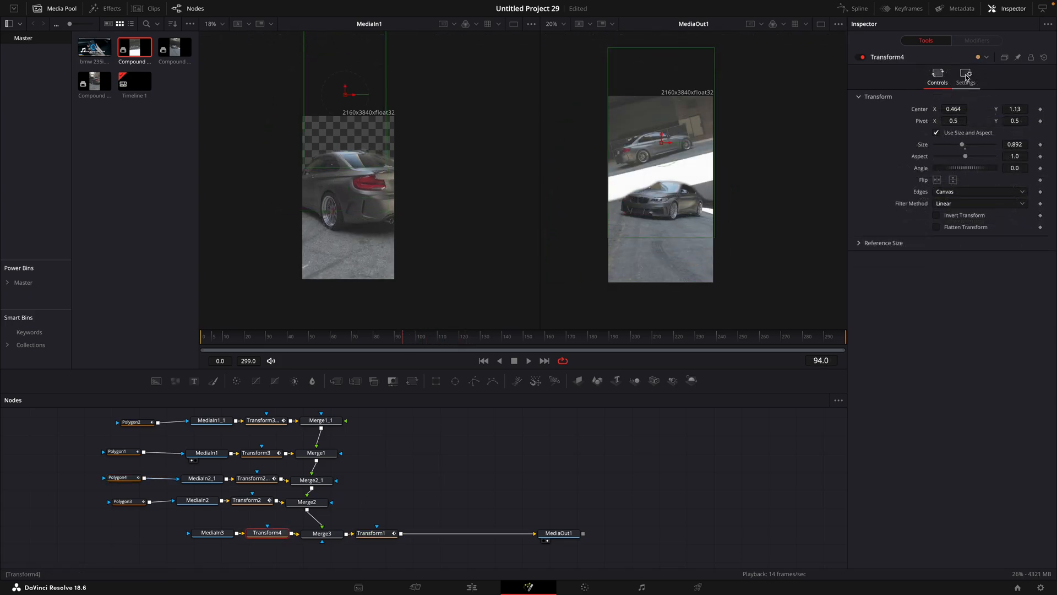
left_click(965, 74)
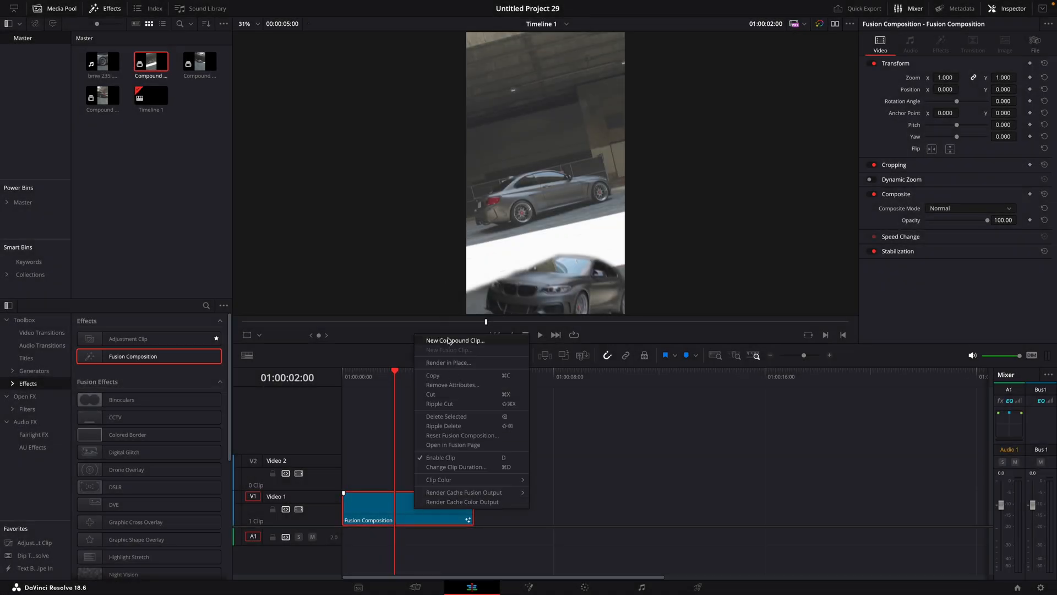
Step: Make a New Compound Clip and open it in Fusion with a Transform node
left_click(455, 340)
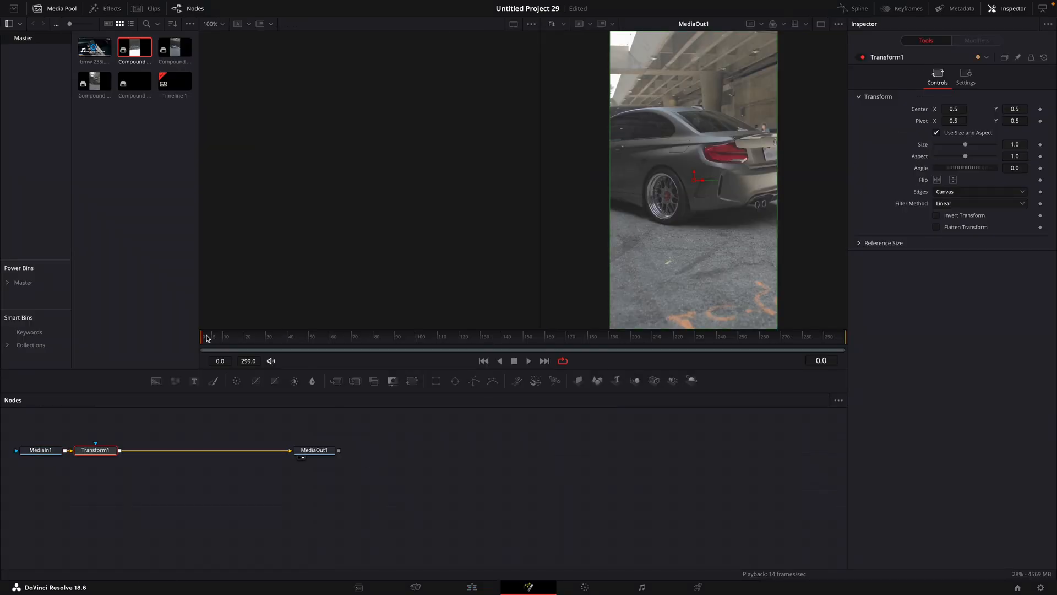
Step: Keyframe Transform1 Angle 5.3 at frame 75 and set Edges to Mirror
left_click(256, 336)
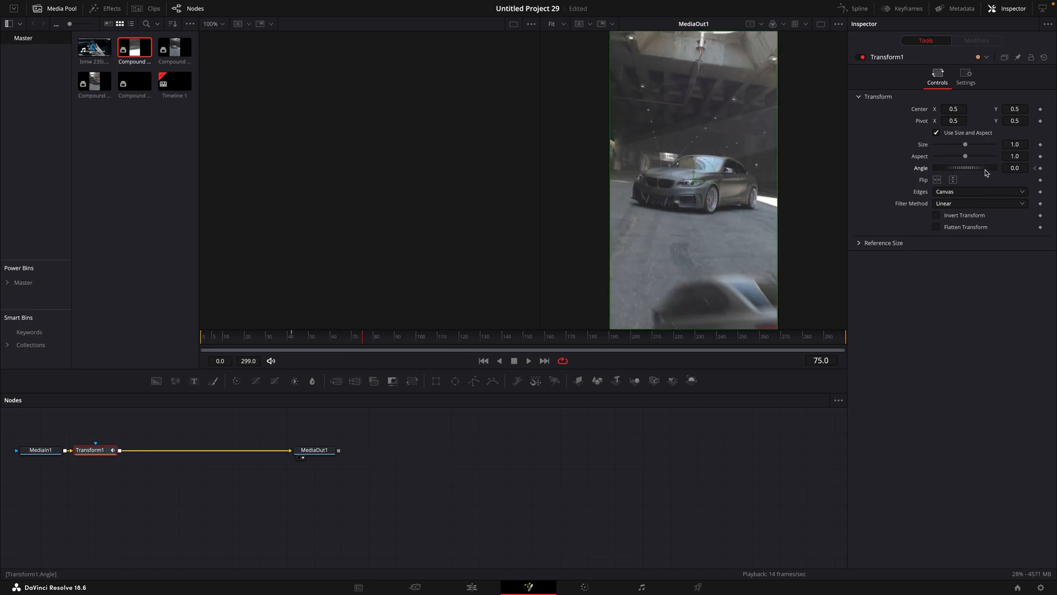
left_click_drag(978, 167, 965, 168)
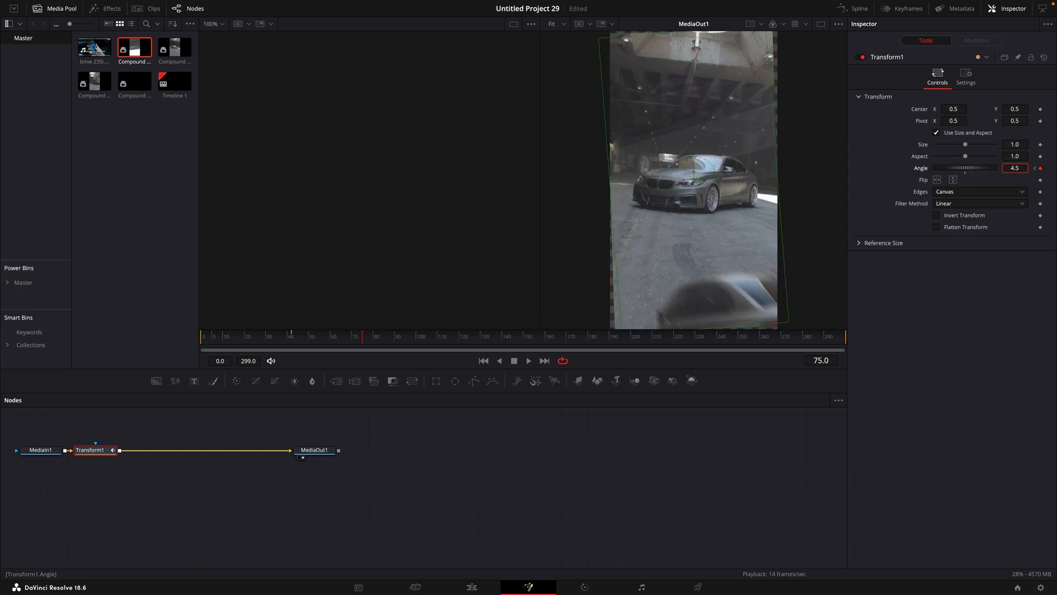
left_click_drag(965, 168, 971, 168)
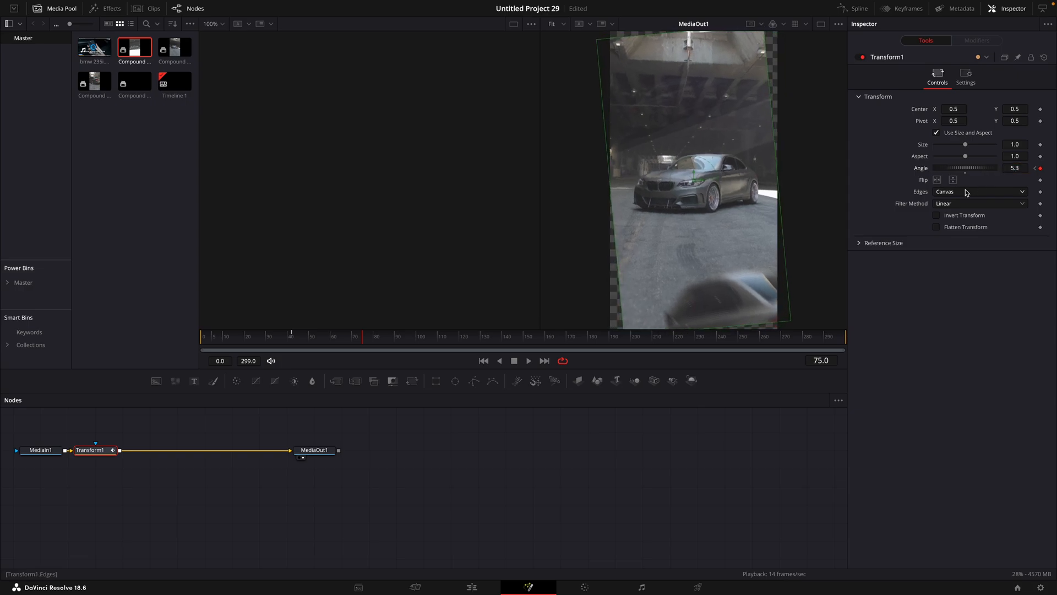
left_click(978, 192)
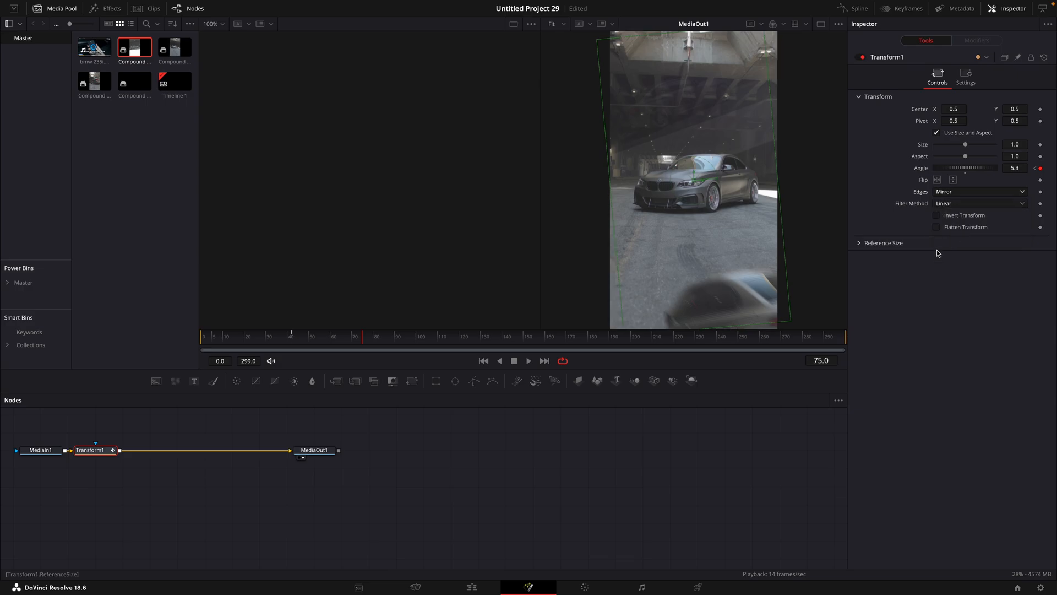
left_click(393, 335)
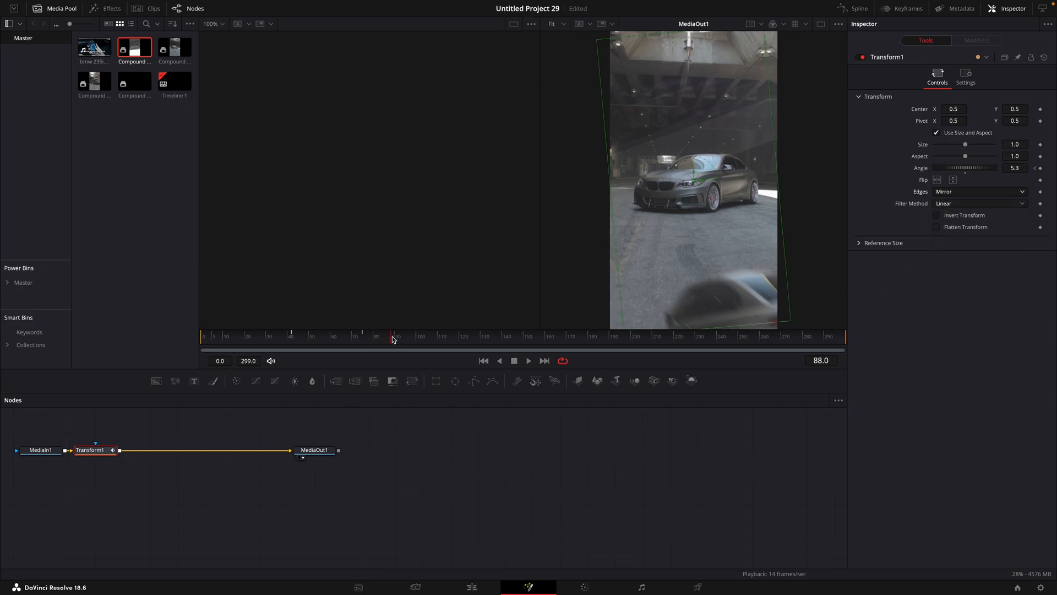
Step: Keyframe Angle −6.3 at frame 157 and 0 at 167, then show its spline curve
left_click(400, 337)
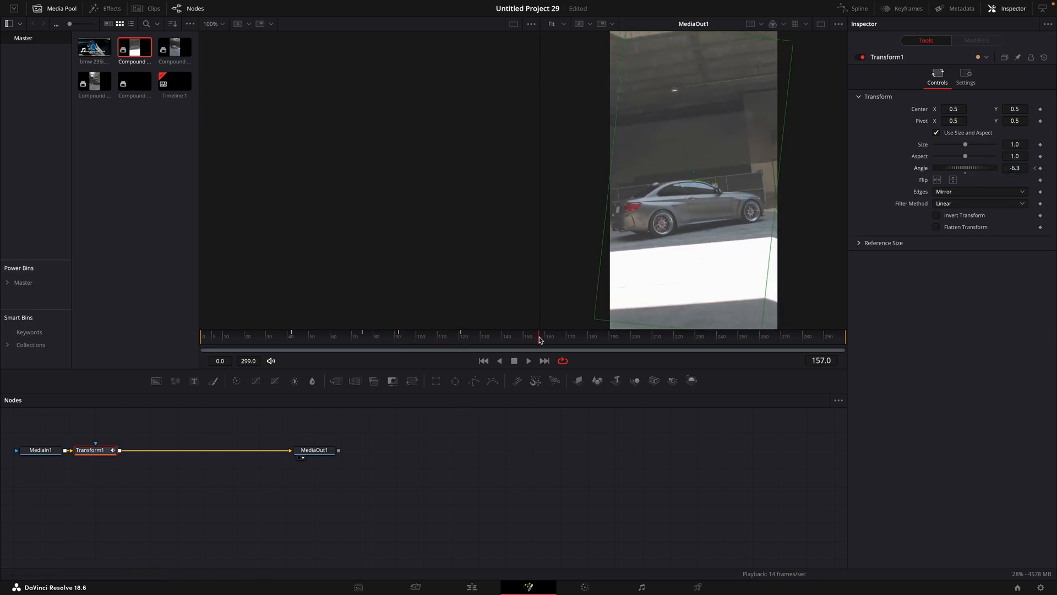
left_click(1014, 168)
type("0")
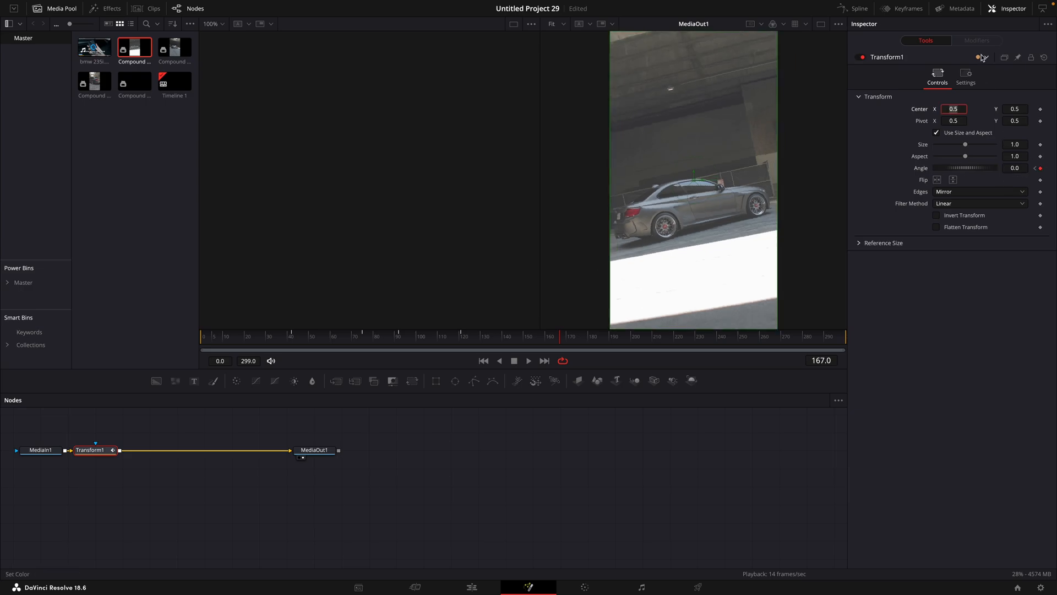
left_click(852, 8)
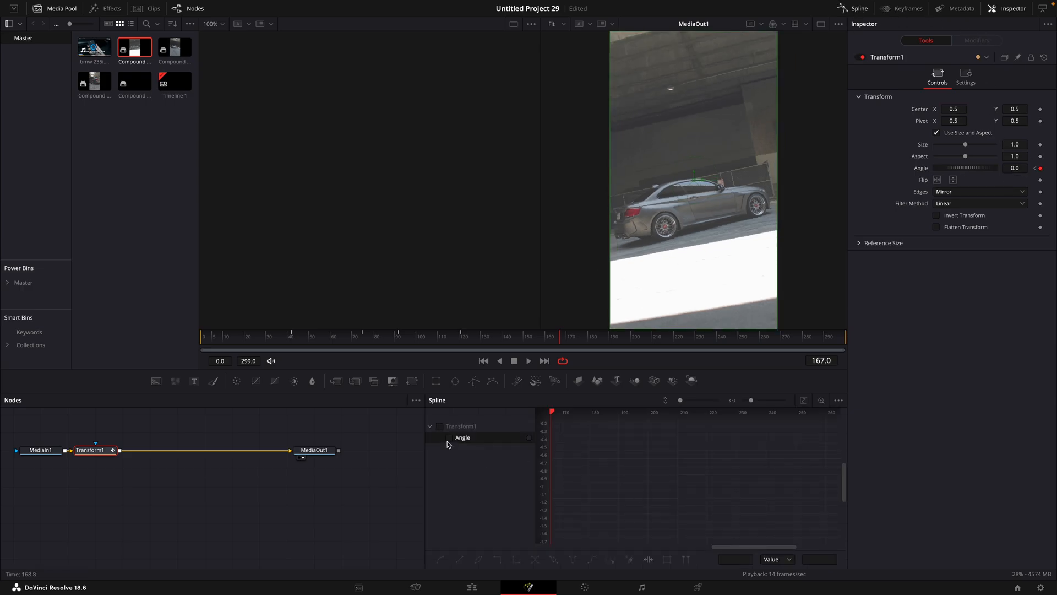